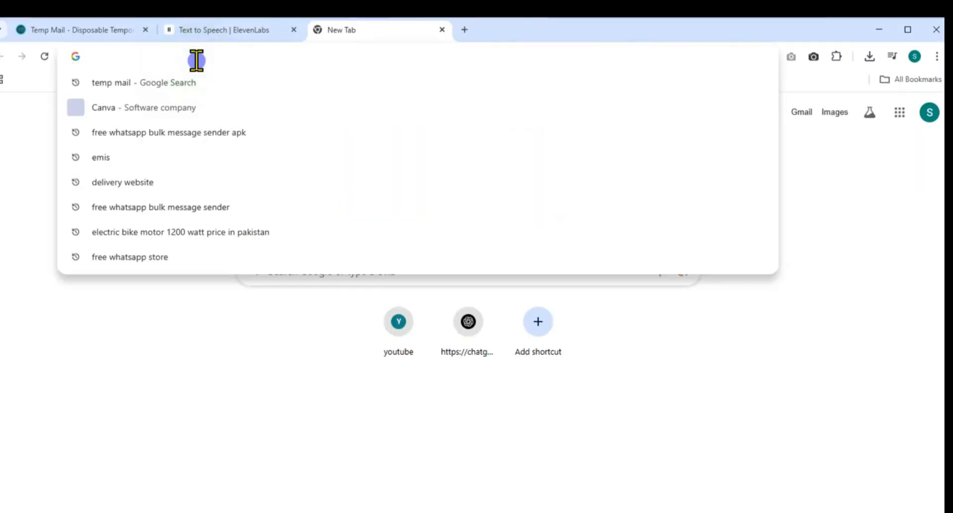
Search Google for creating a free WhatsApp store and open the Store.link builder result
text(creat free whtsapp store)
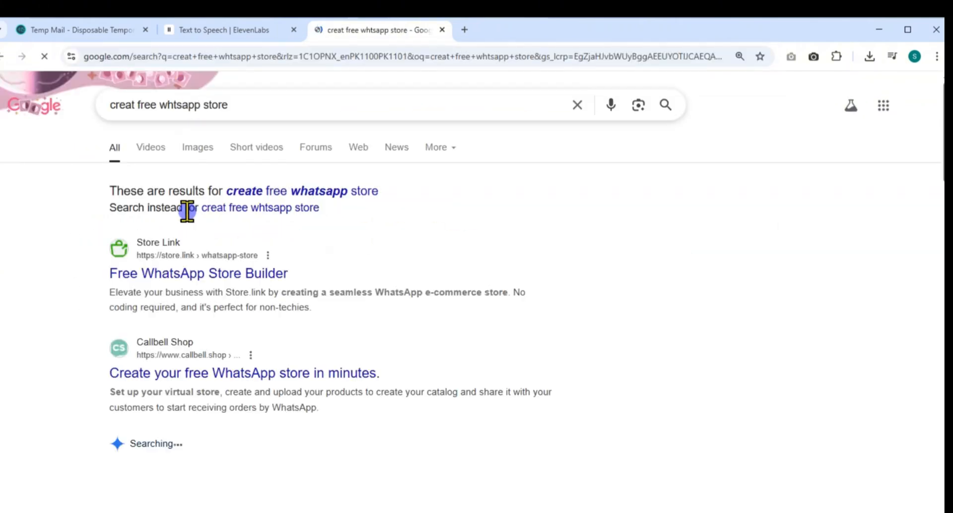
click(183, 275)
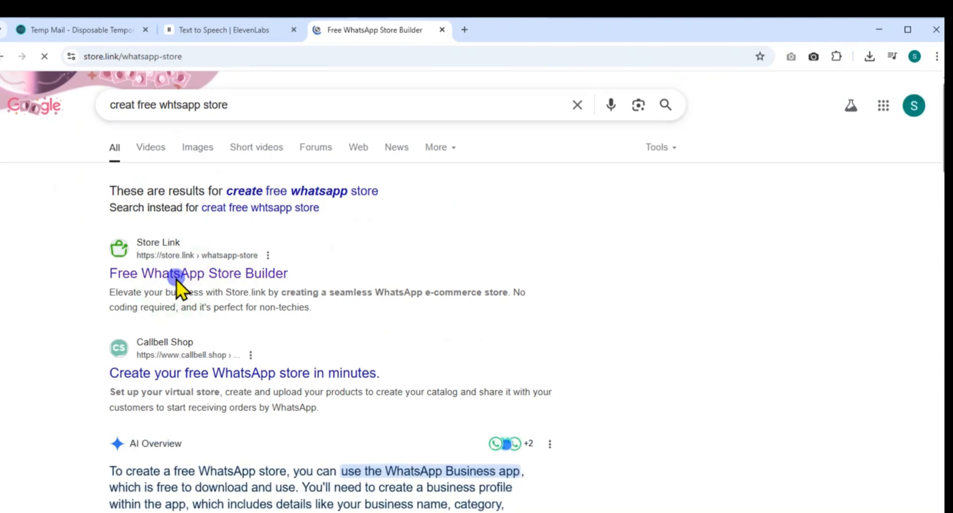
click(182, 274)
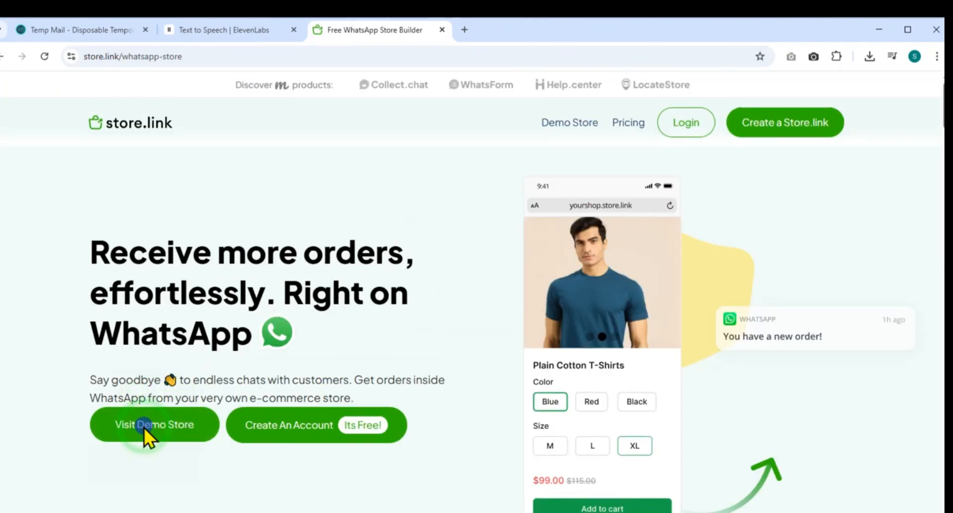
Preview the grocery demo store, return to the landing page and choose Create An Account
click(143, 426)
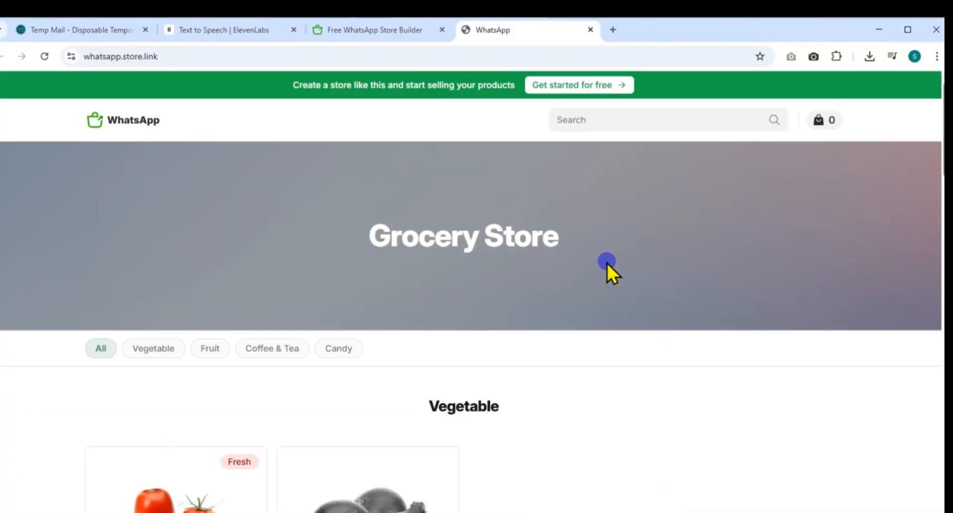
scroll(down, 3)
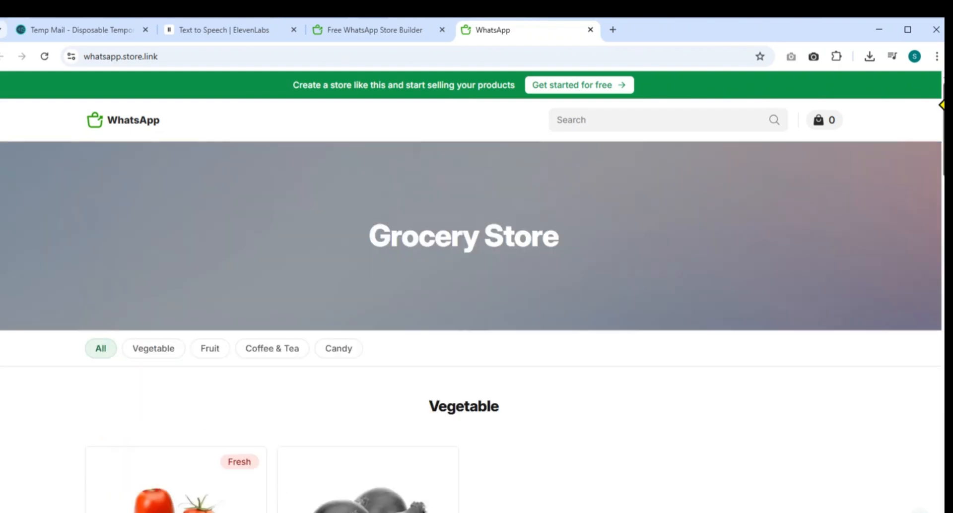
click(380, 30)
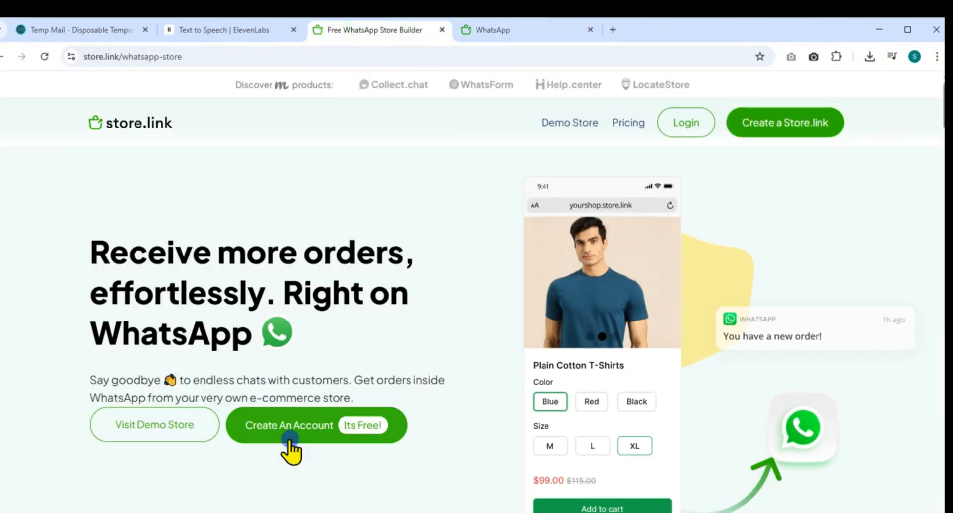
click(289, 439)
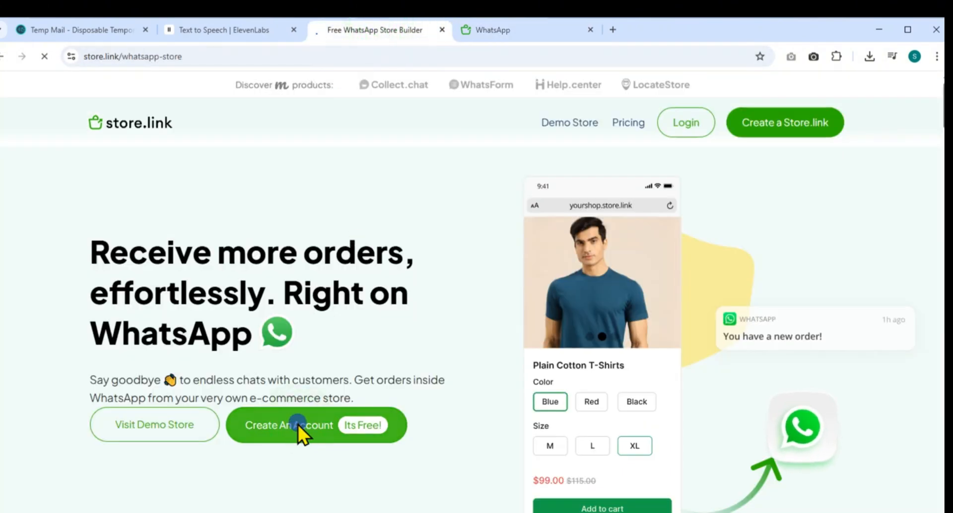
Start signing up and continue with the chosen Google account
click(297, 432)
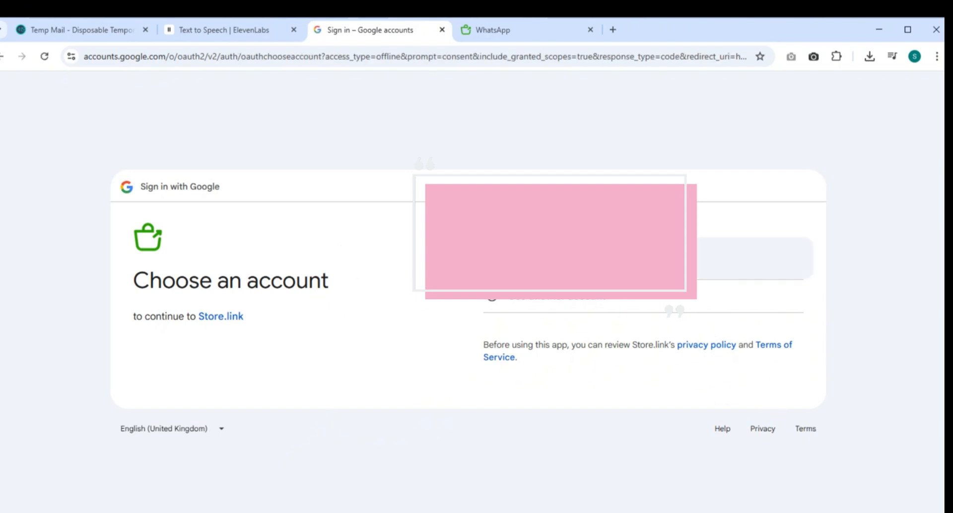
click(554, 242)
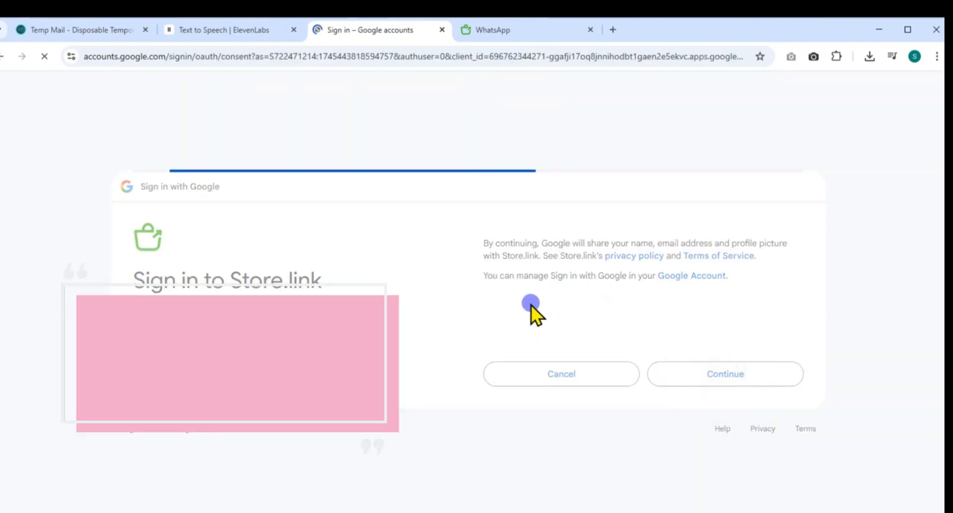
click(725, 374)
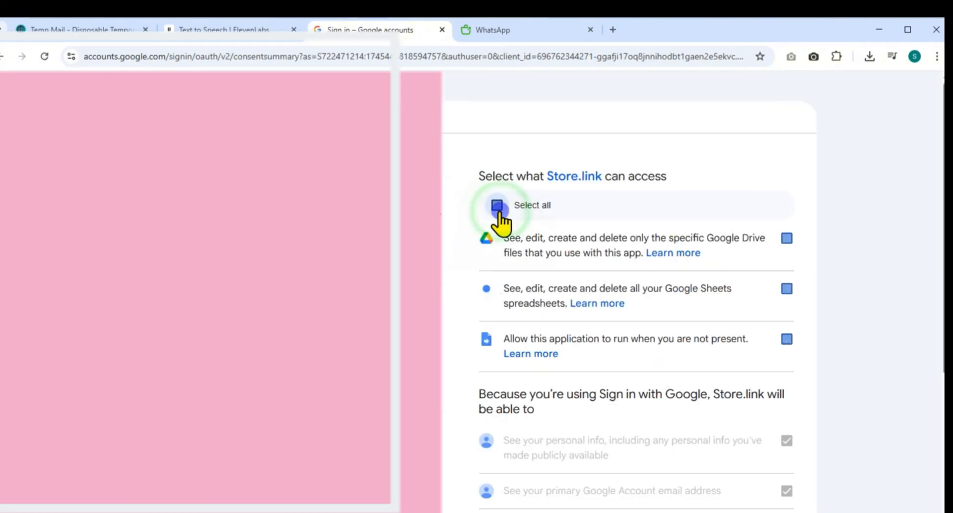
Grant Store.link all requested Drive, Sheets and offline access and finish signing in
click(497, 205)
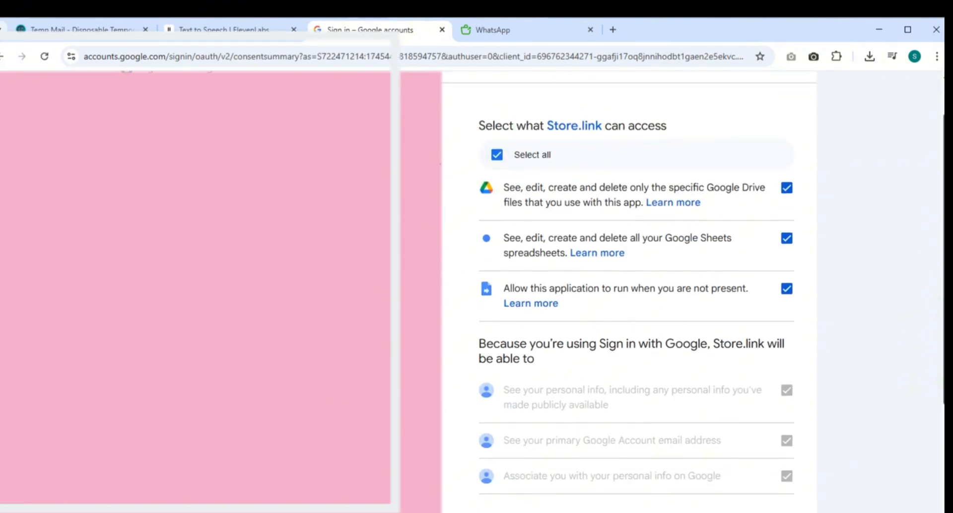
scroll(down, 3)
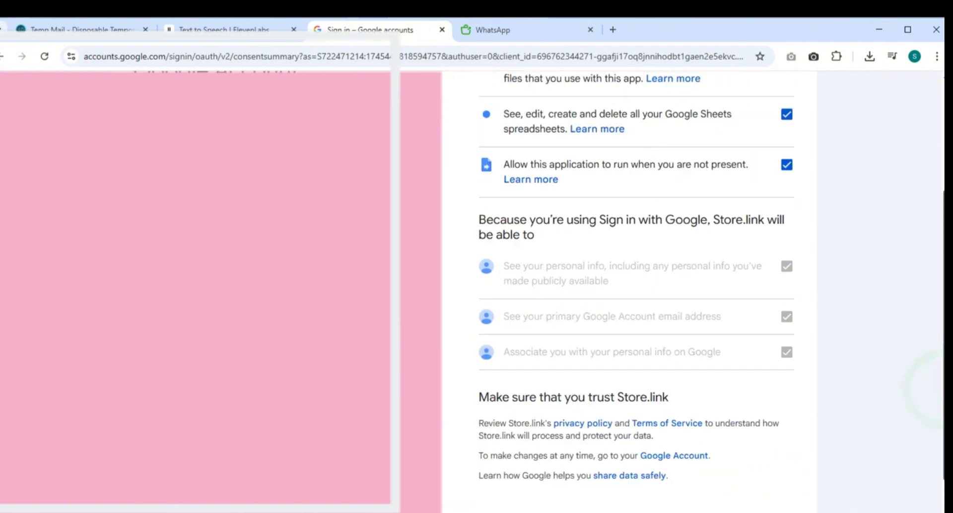
scroll(up, 3)
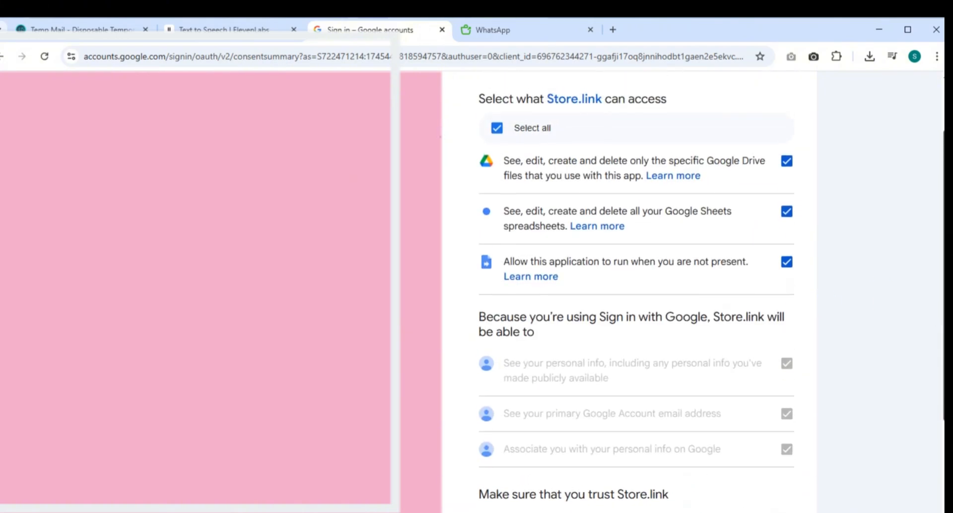
scroll(down, 3)
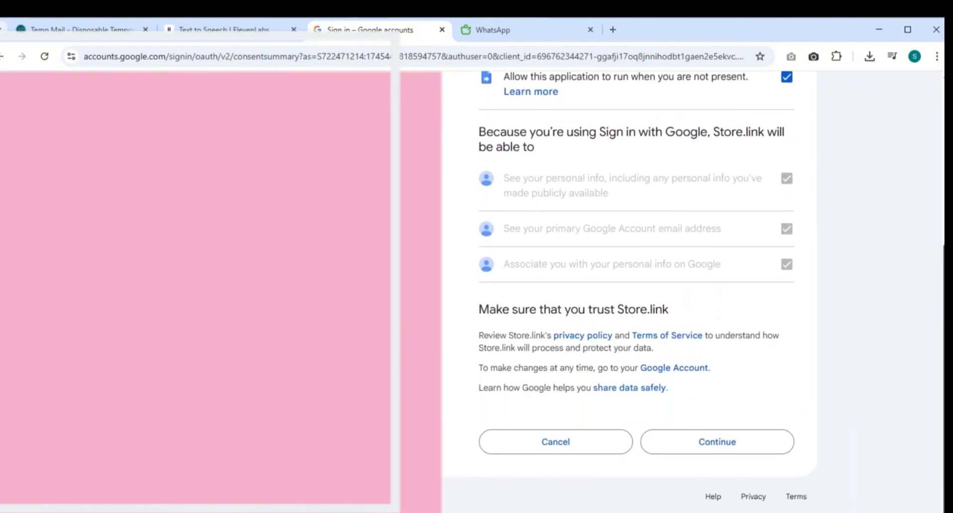
click(717, 442)
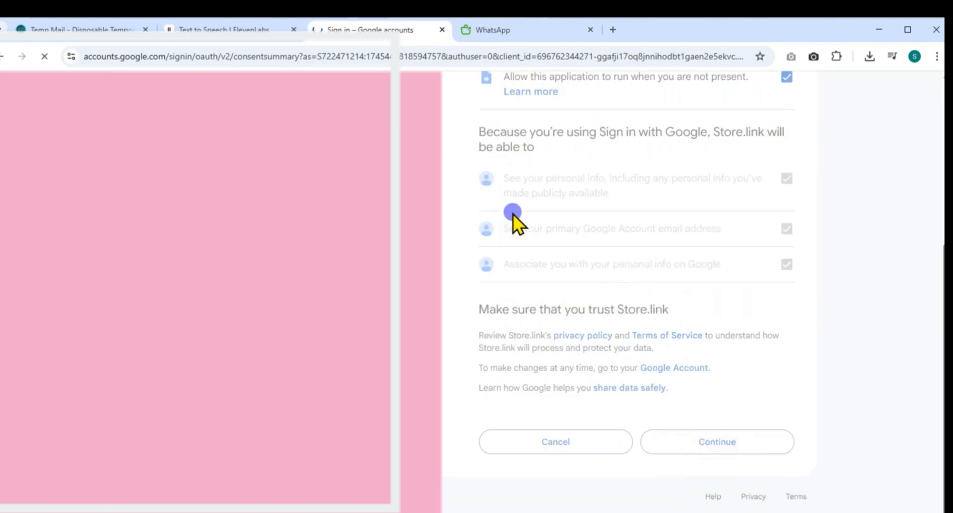
click(717, 442)
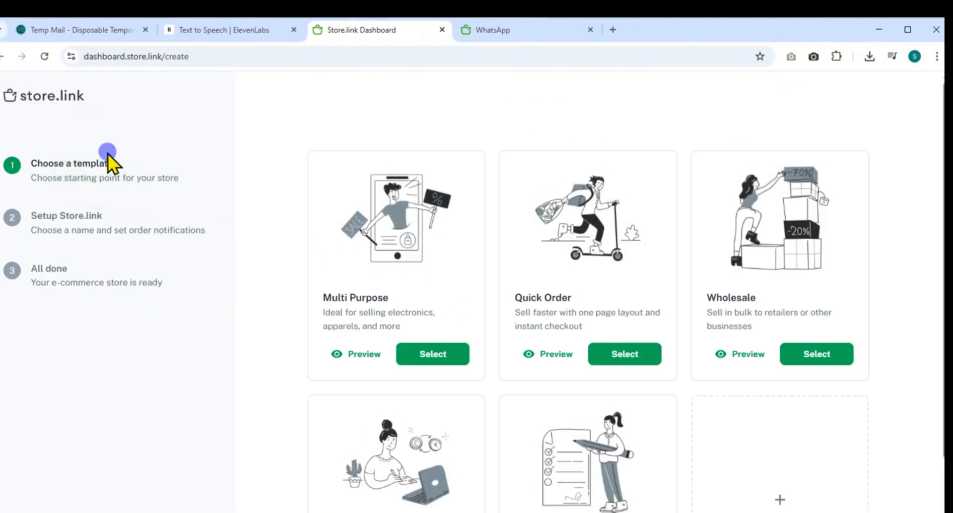
mouse_move(359, 289)
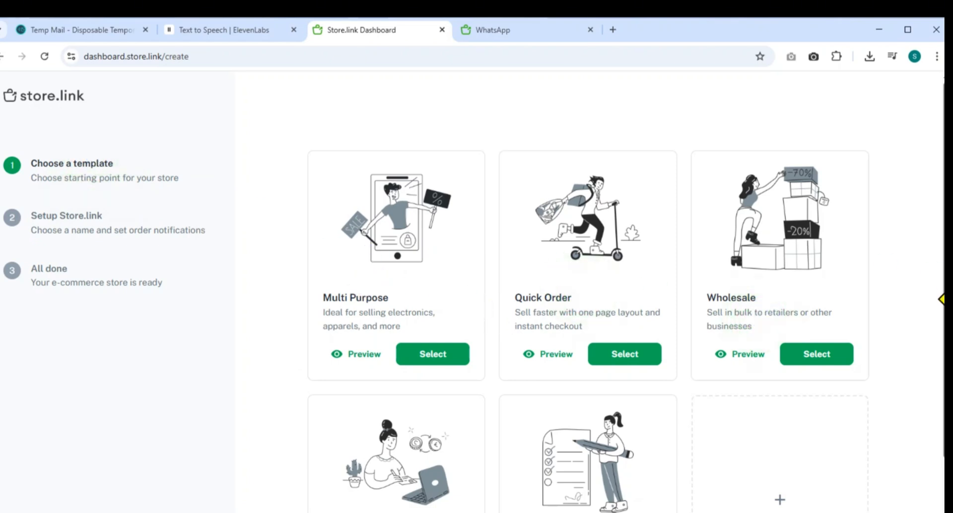
Scroll through the templates and highlight the Multi Purpose template title suited to apparel
scroll(down, 3)
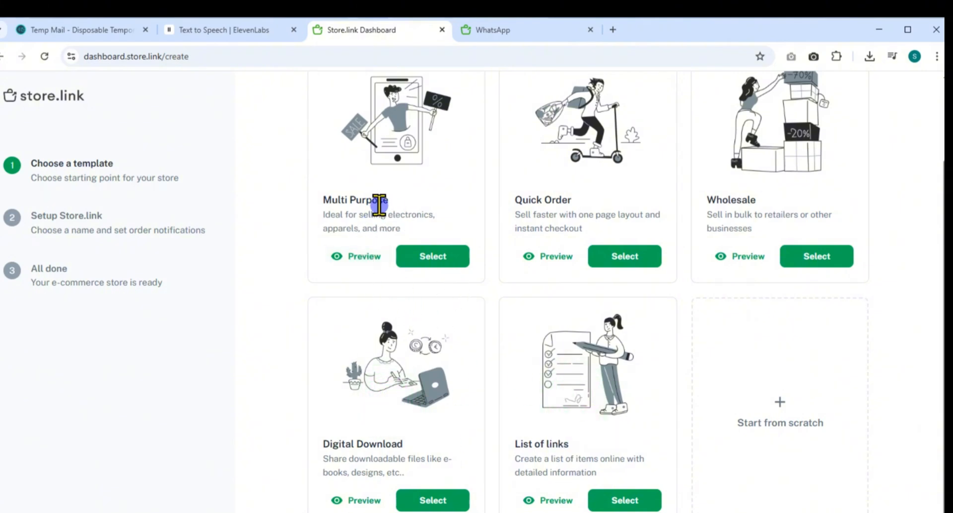
double_click(377, 200)
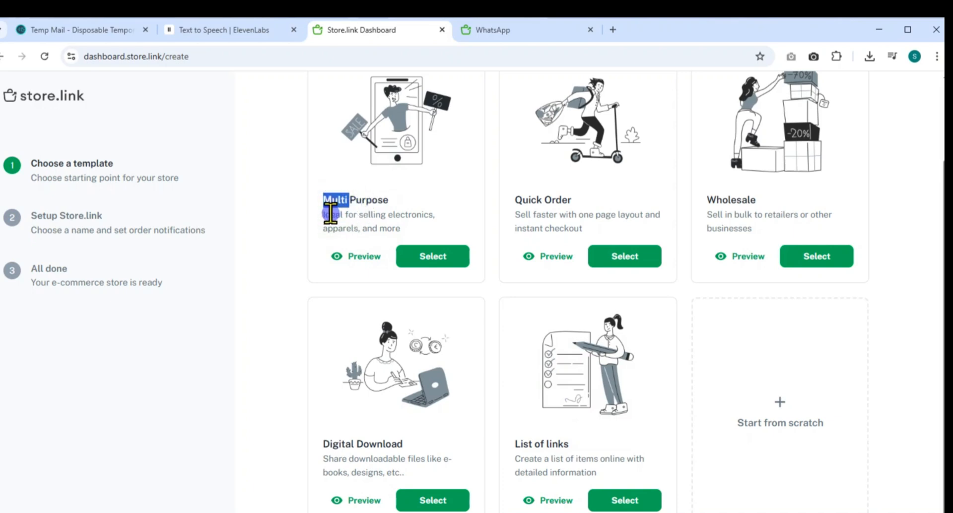
drag(322, 215, 401, 228)
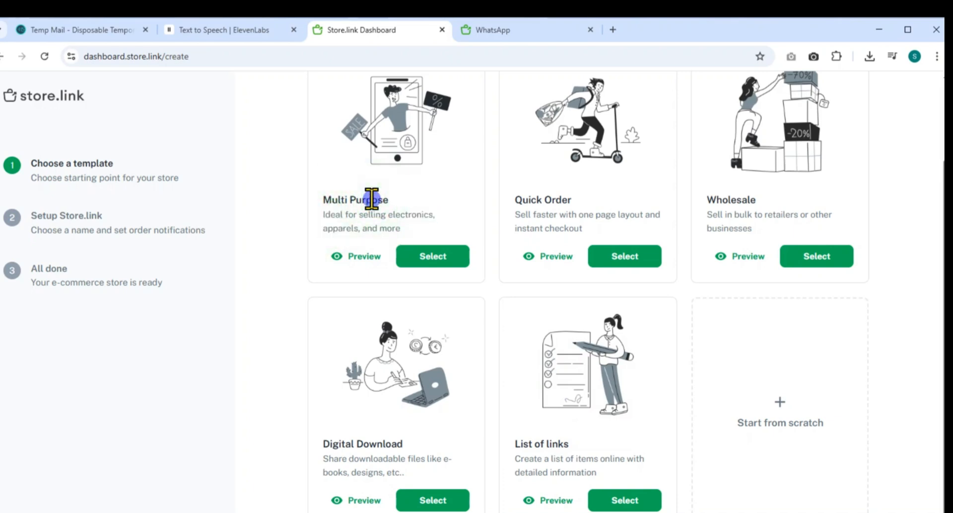
click(433, 256)
text(sto)
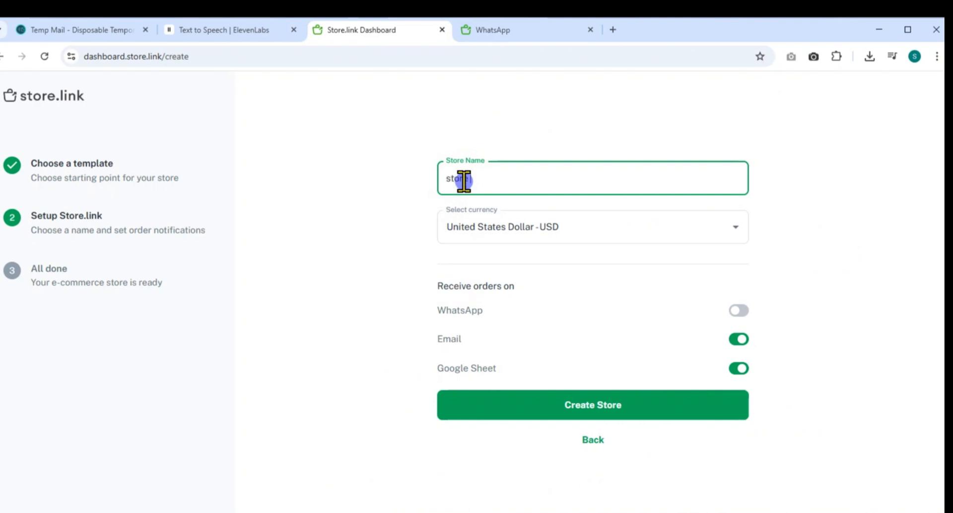
Create the store named 'store' with WhatsApp, email and Google Sheet ordering enabled
click(593, 227)
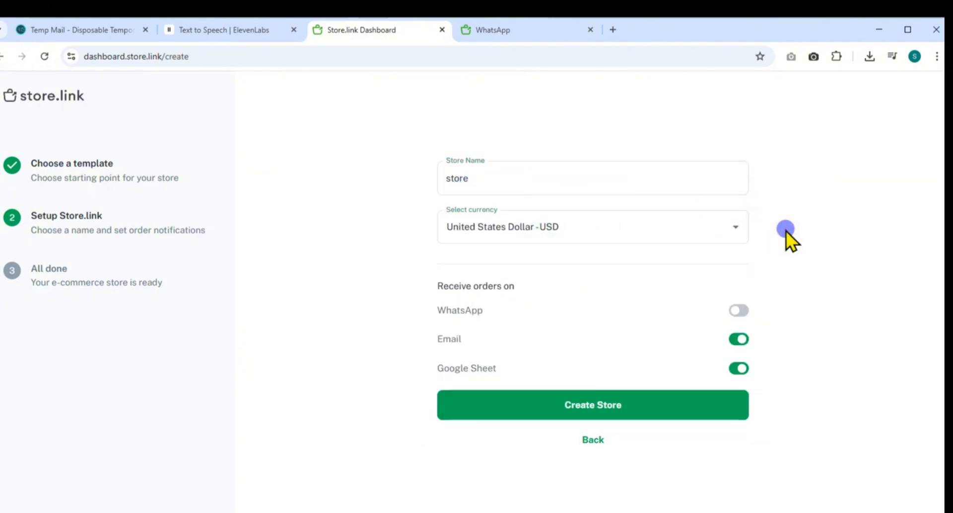
mouse_move(715, 296)
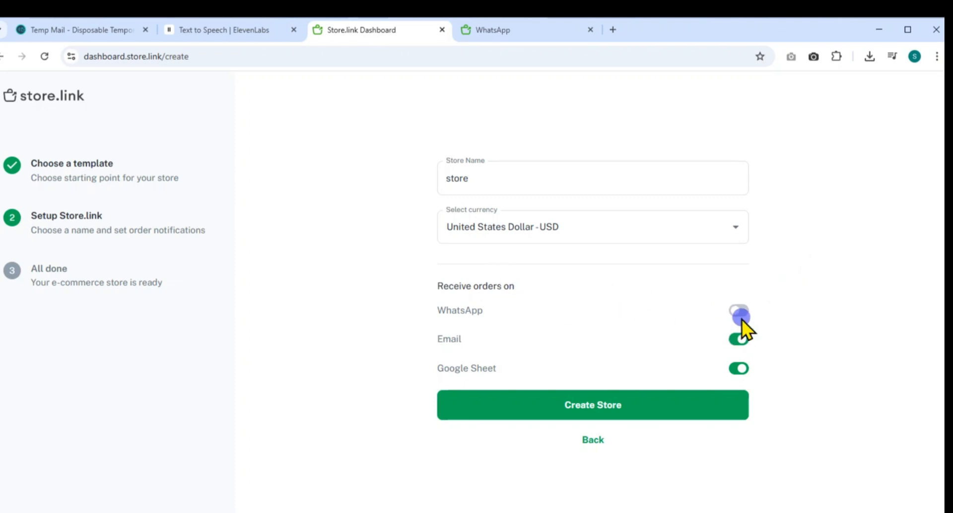
click(739, 314)
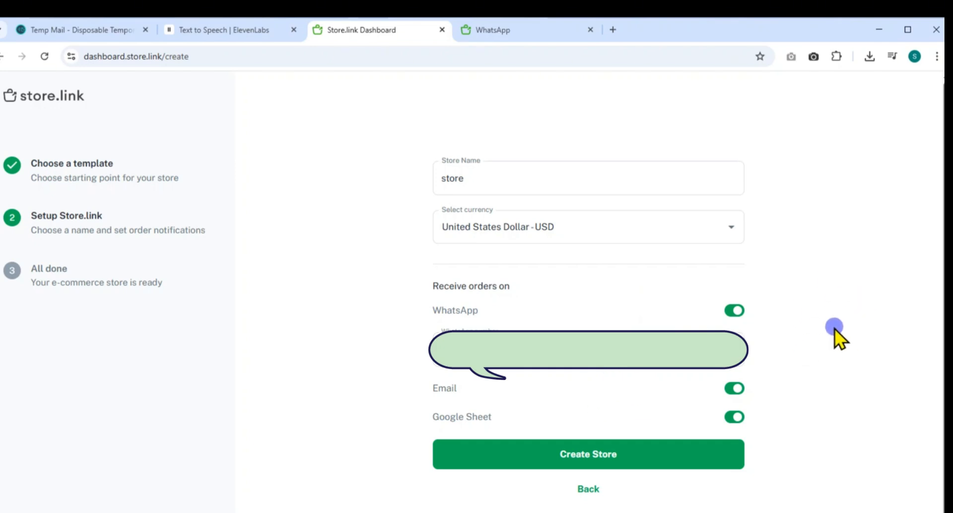
click(612, 466)
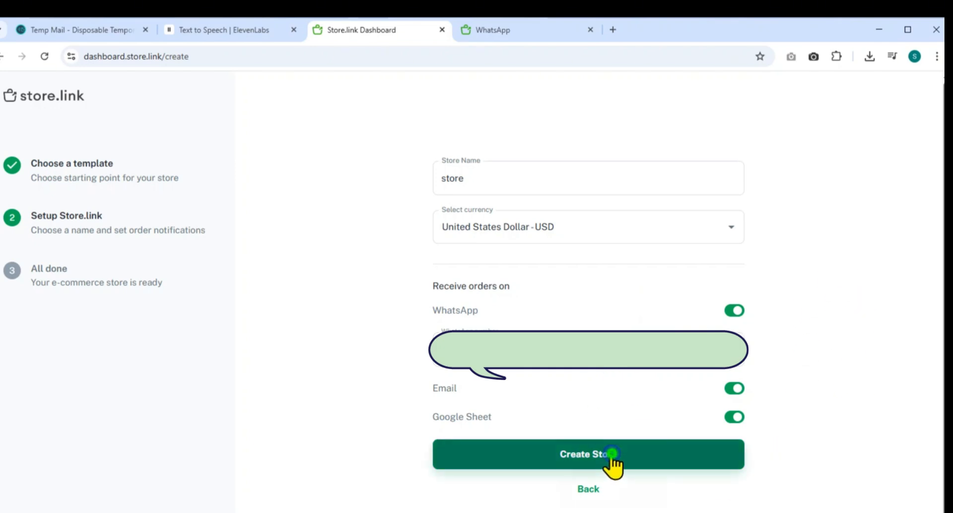
click(608, 454)
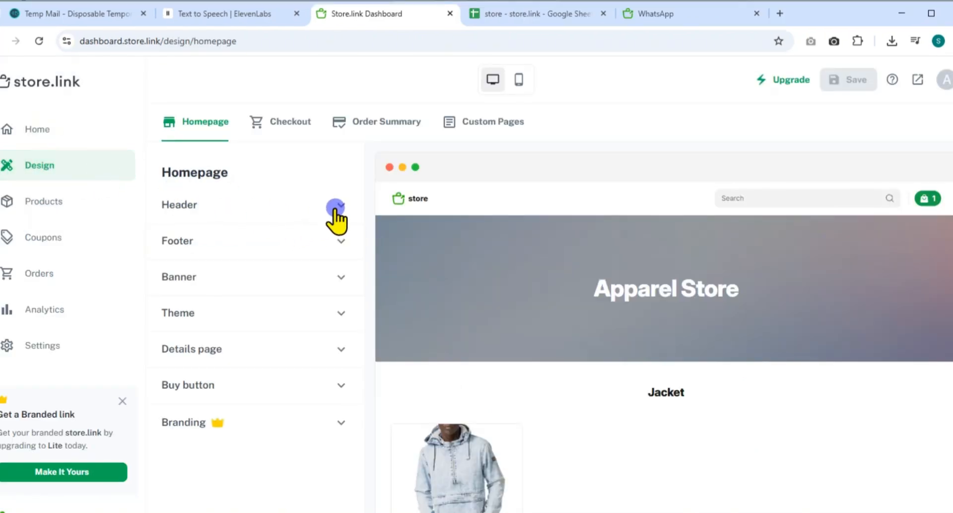
Set the homepage header message to 'welcome', shown as a green top bar
click(336, 206)
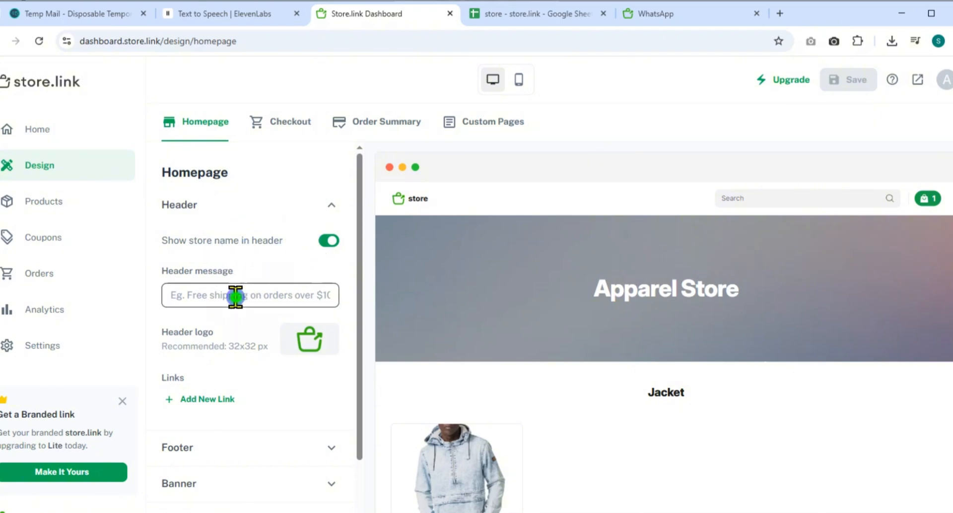
text(welcome)
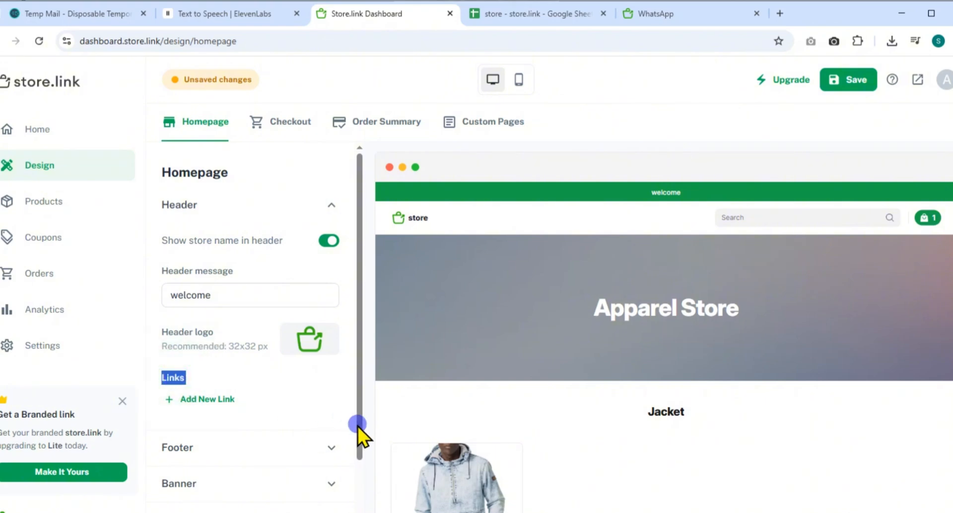
scroll(down, 3)
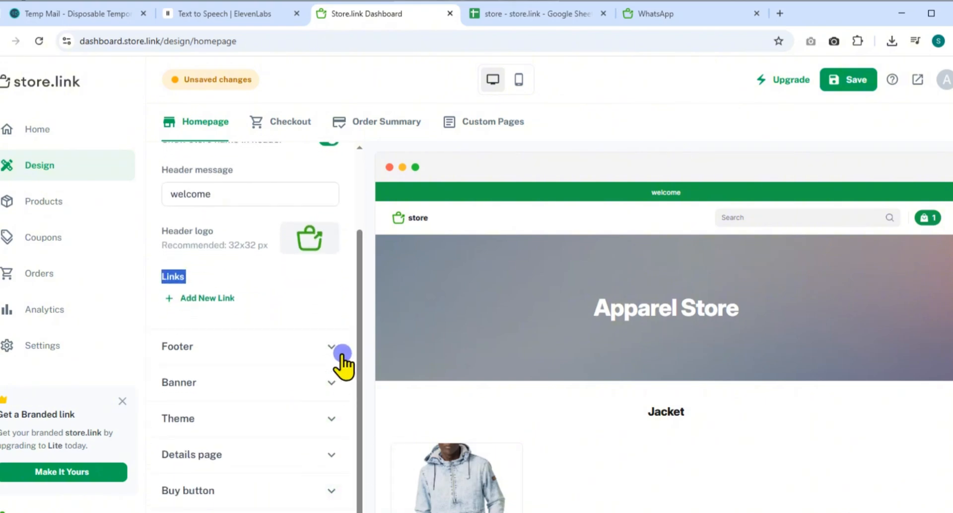
Expand the footer settings and look over its links and social links fields
click(332, 350)
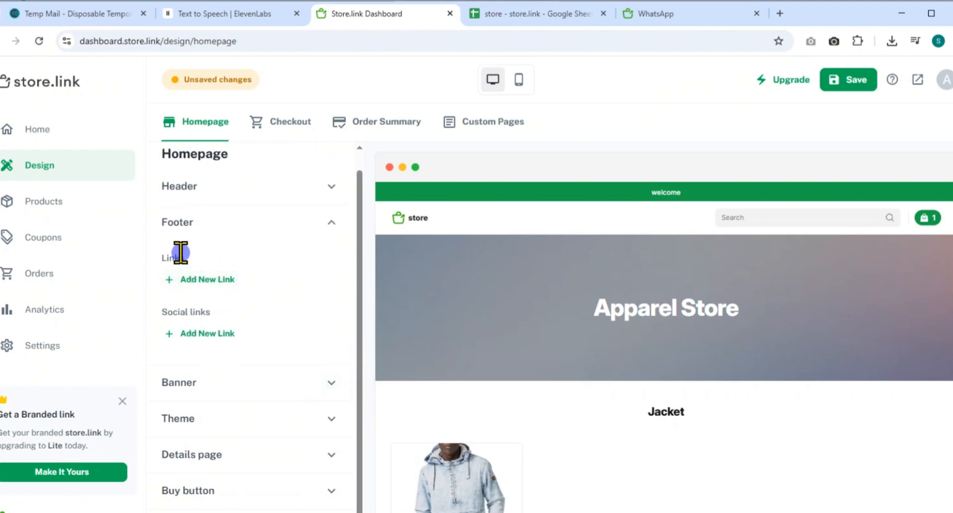
double_click(173, 258)
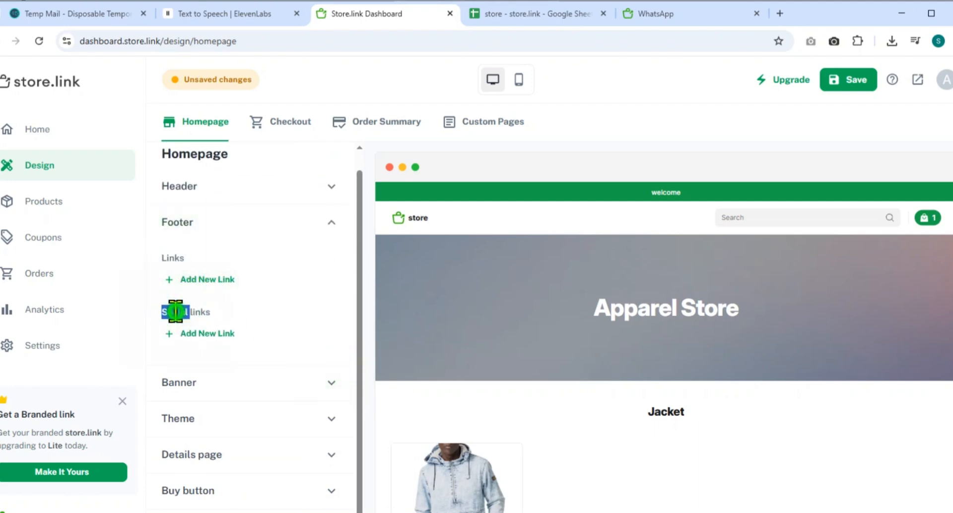
double_click(175, 313)
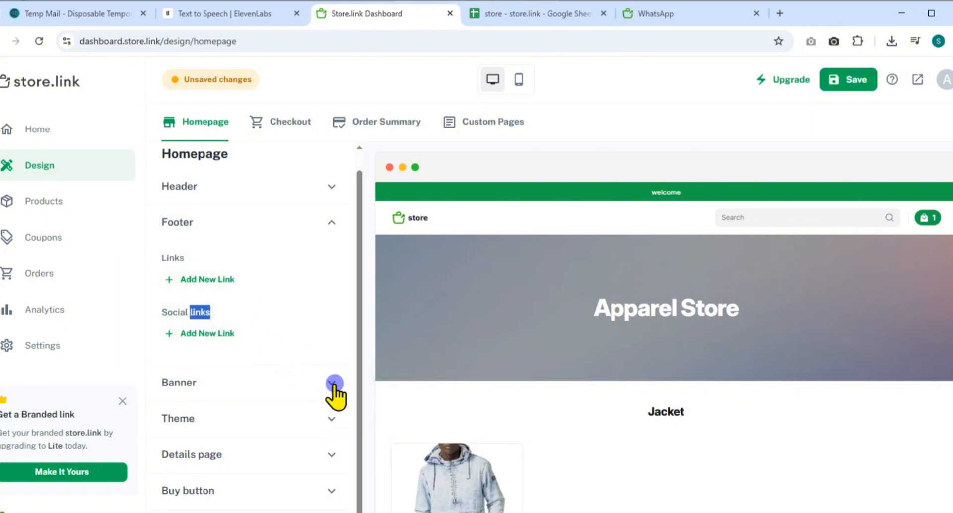
click(331, 396)
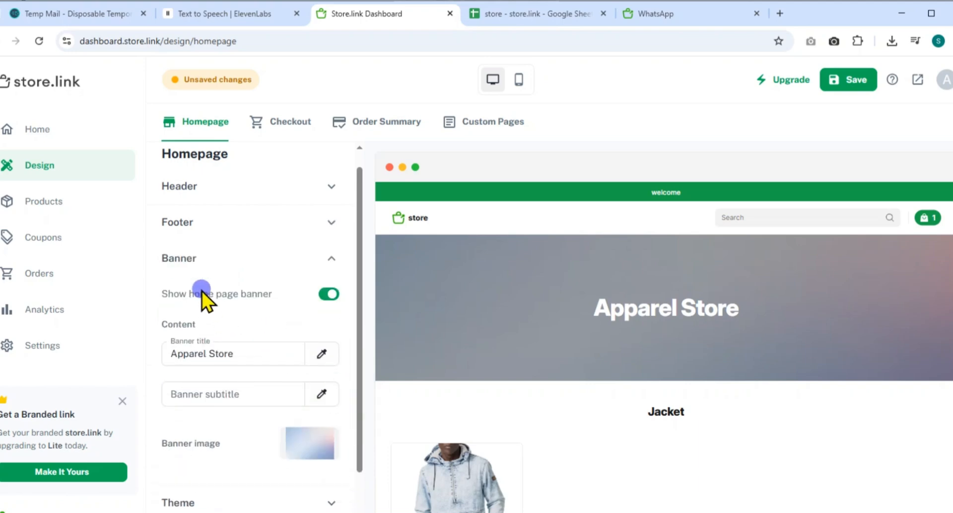
click(329, 294)
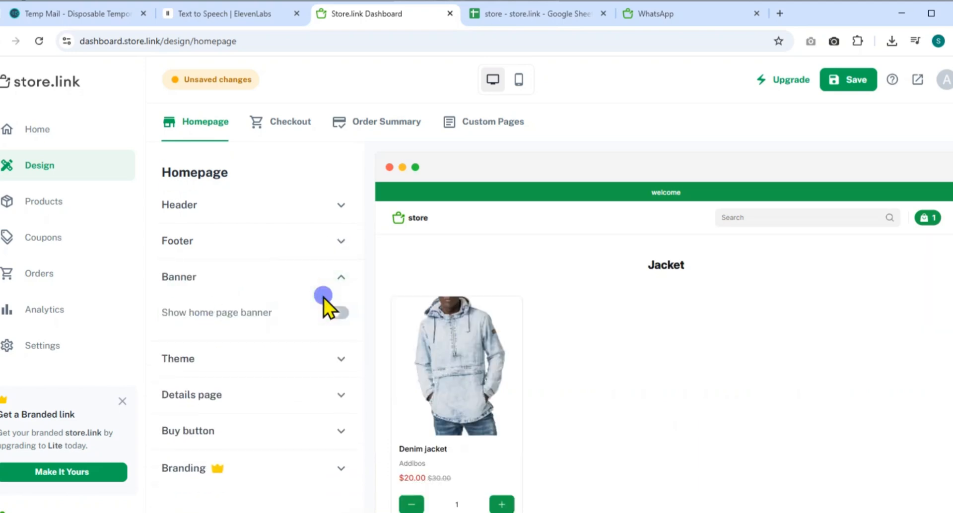
click(336, 313)
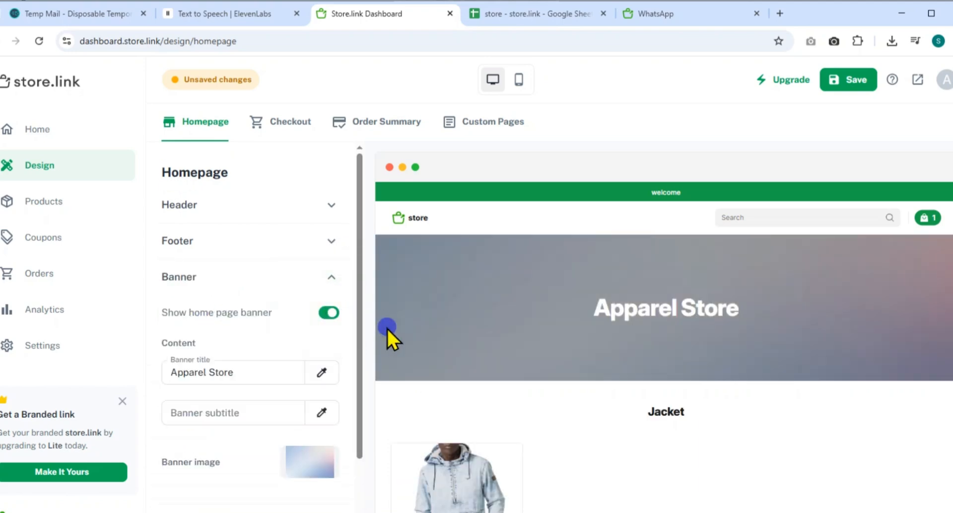
double_click(223, 373)
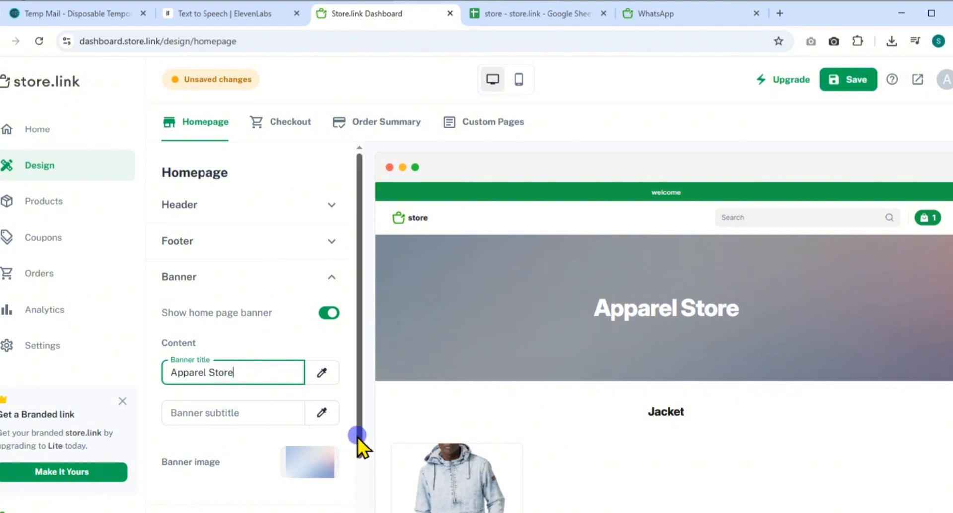
scroll(down, 3)
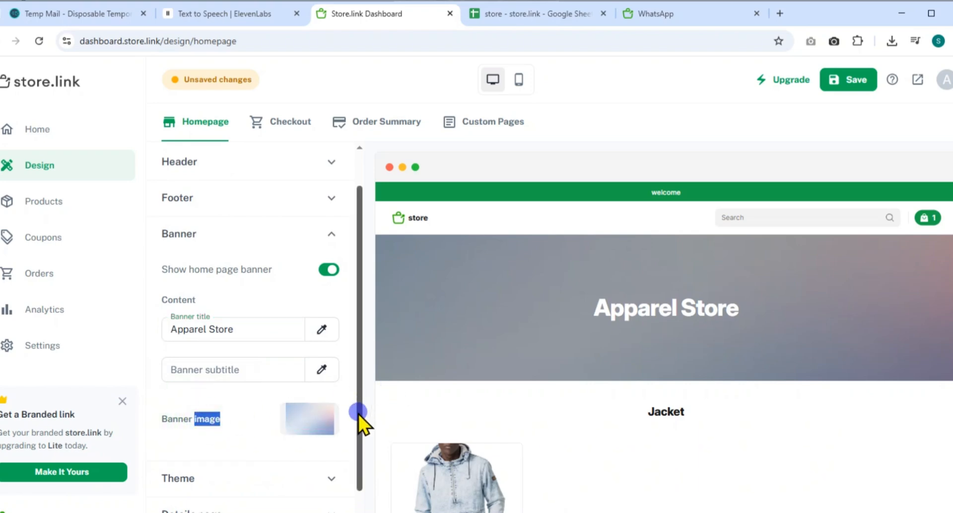
scroll(down, 3)
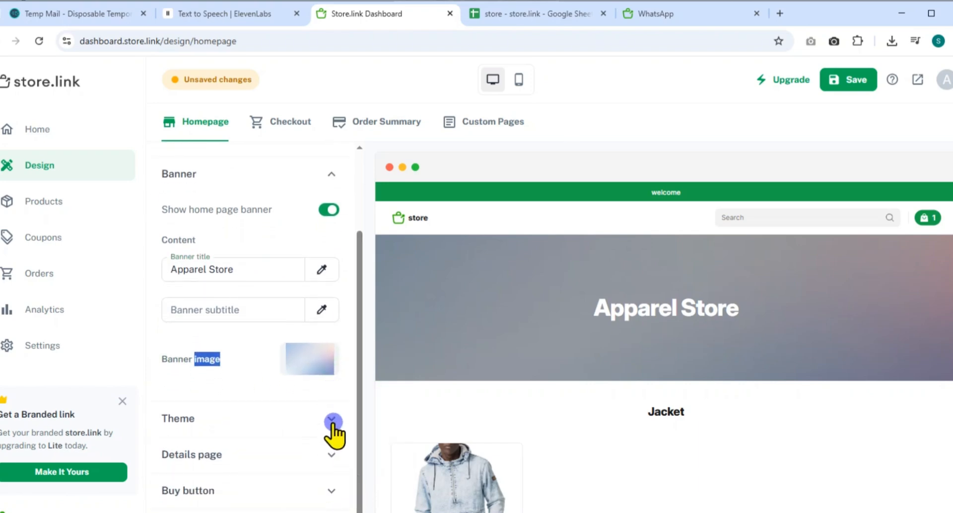
click(332, 421)
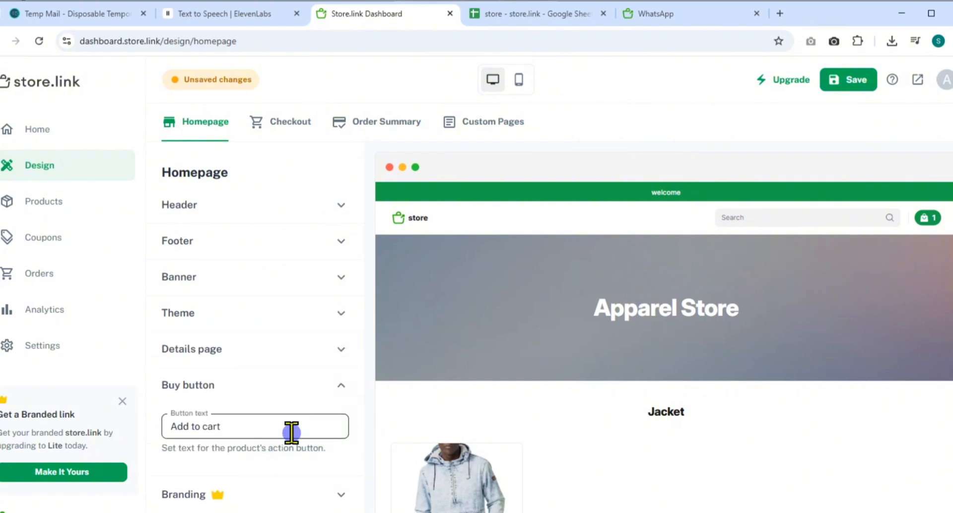
double_click(206, 427)
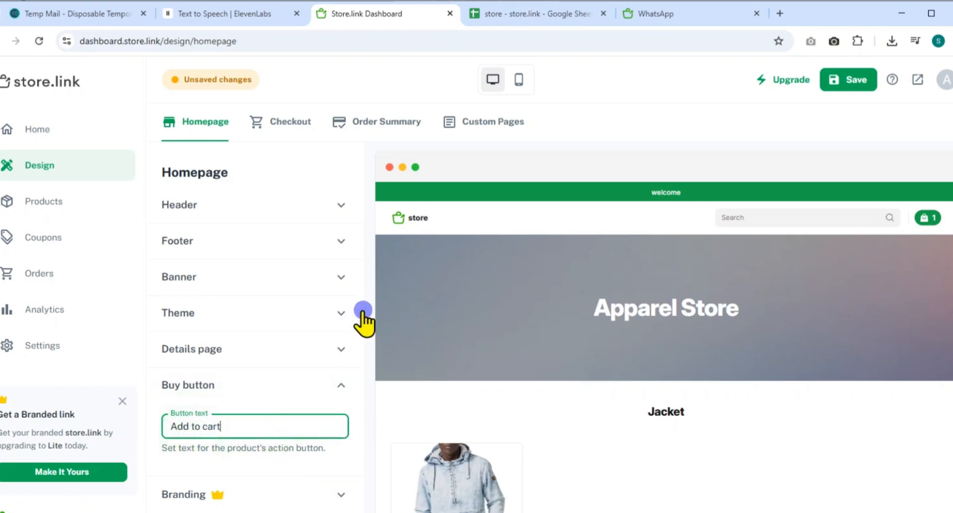
click(116, 486)
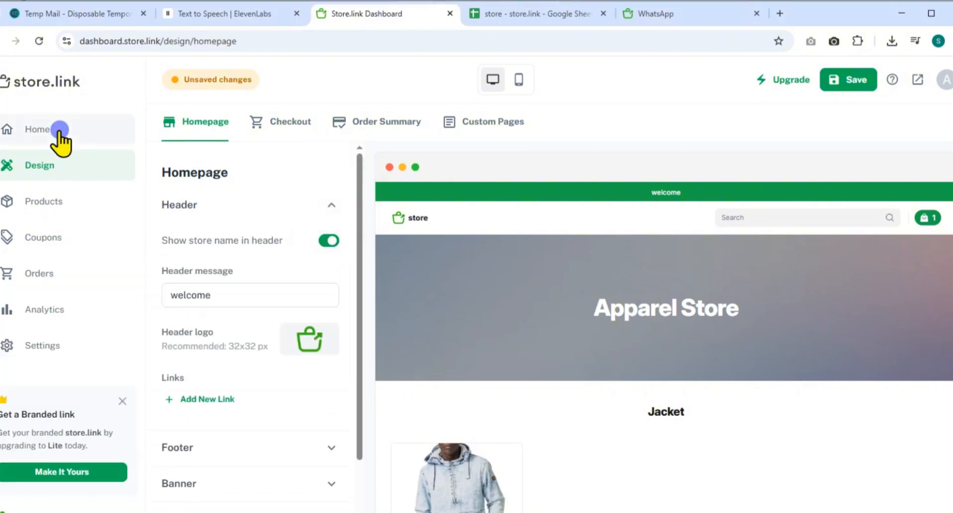
Leave the design editor for the dashboard home, discarding the unsaved homepage changes
click(36, 130)
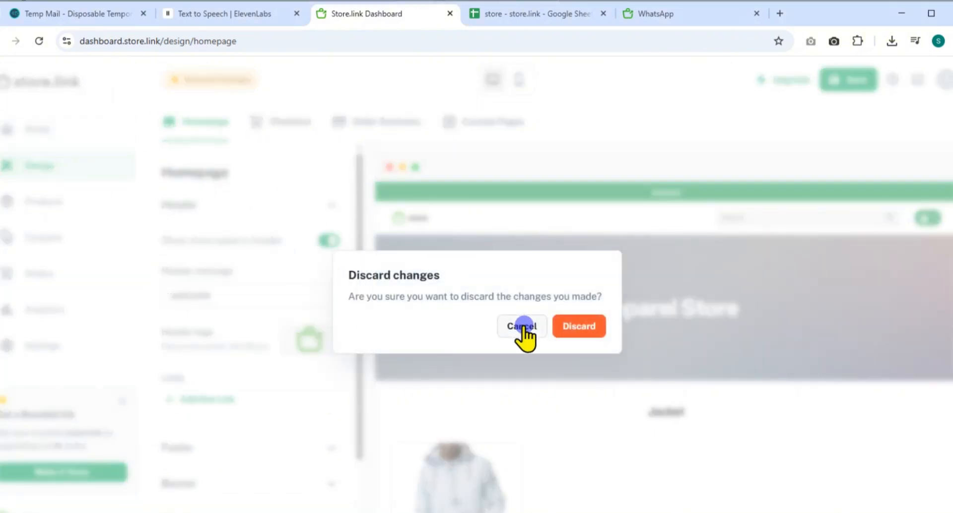
click(522, 327)
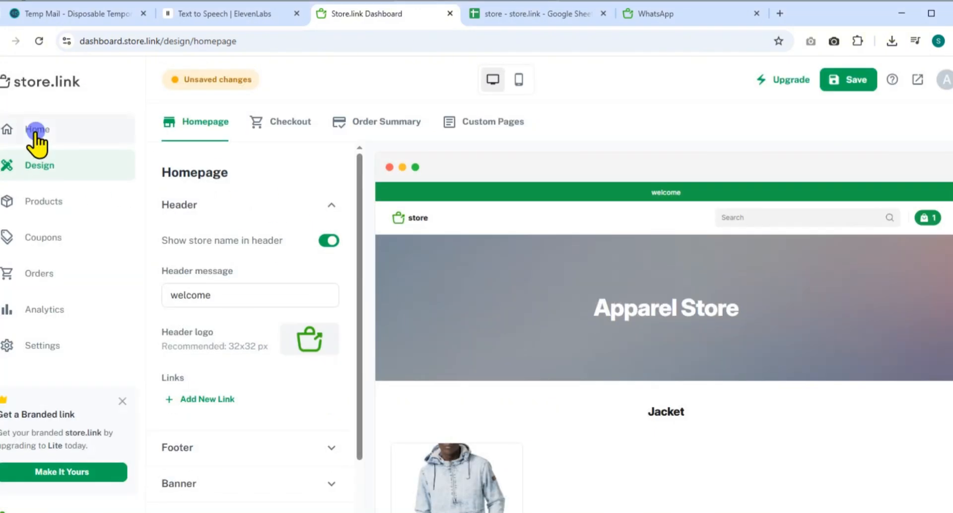
click(36, 130)
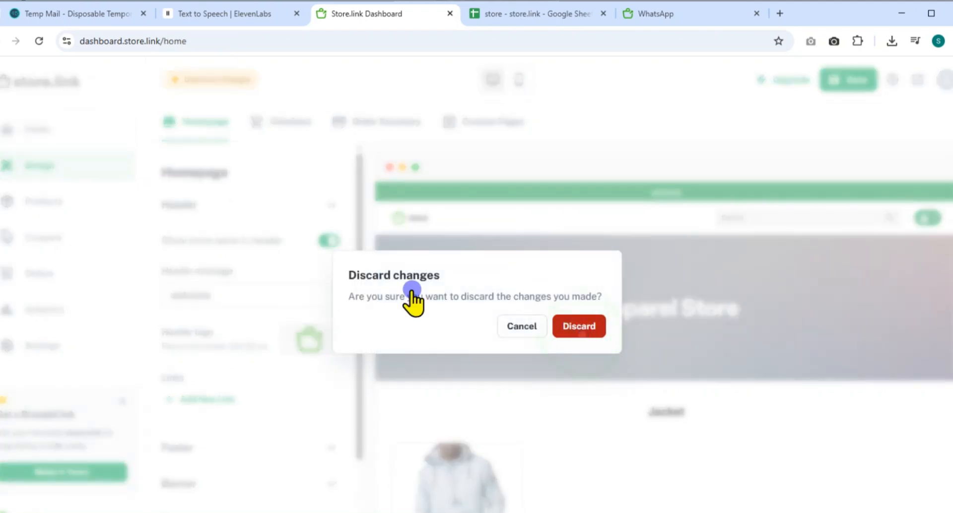
click(579, 327)
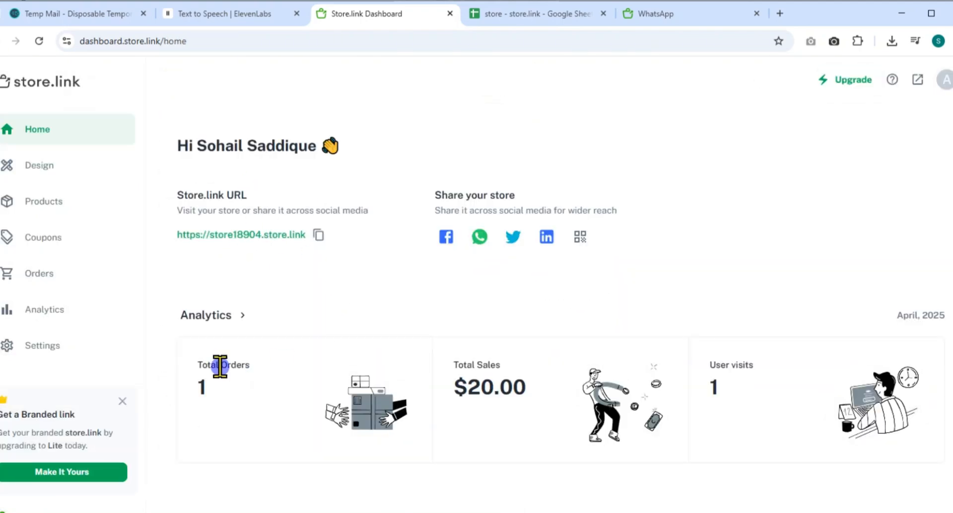
mouse_move(481, 367)
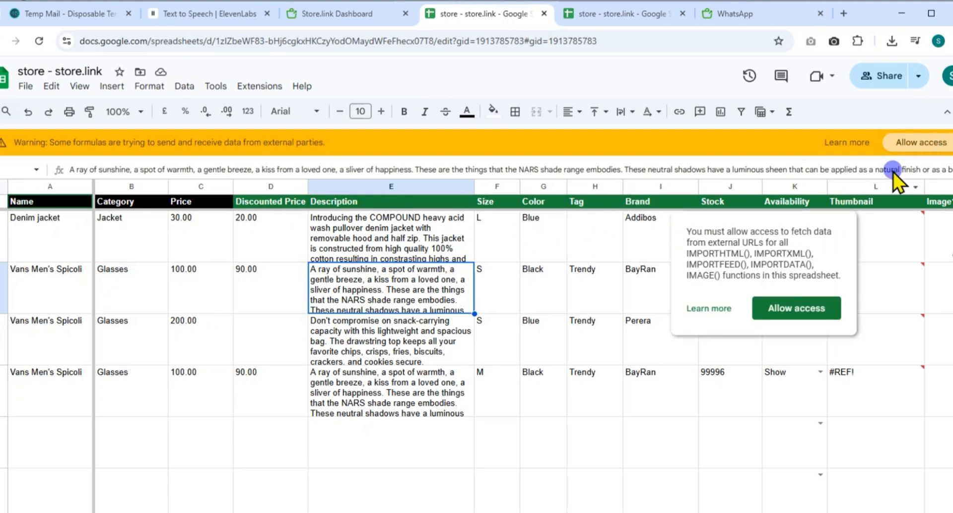
Return to product management and force-sync products from the product sheet
click(340, 14)
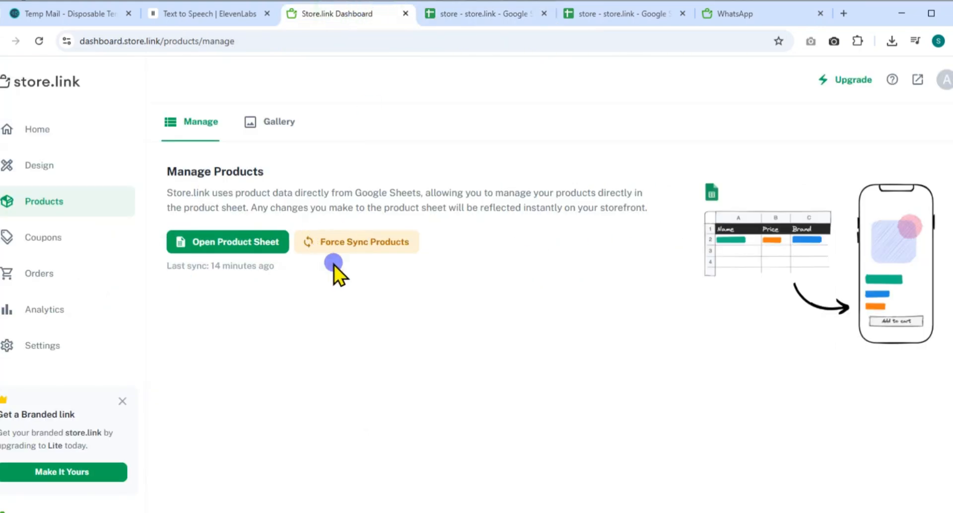
click(351, 246)
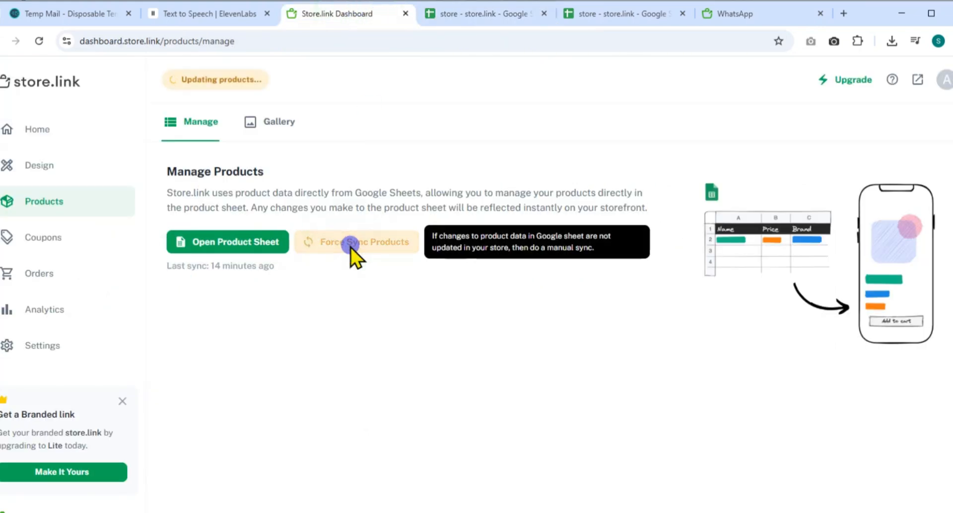
click(356, 242)
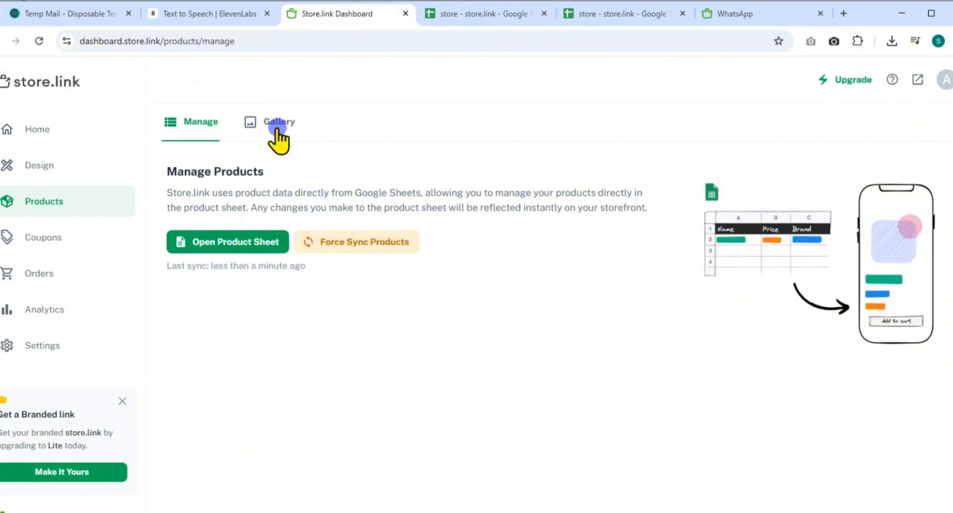
View the product image gallery, dismiss the upload guide and go to Discount coupons
click(279, 122)
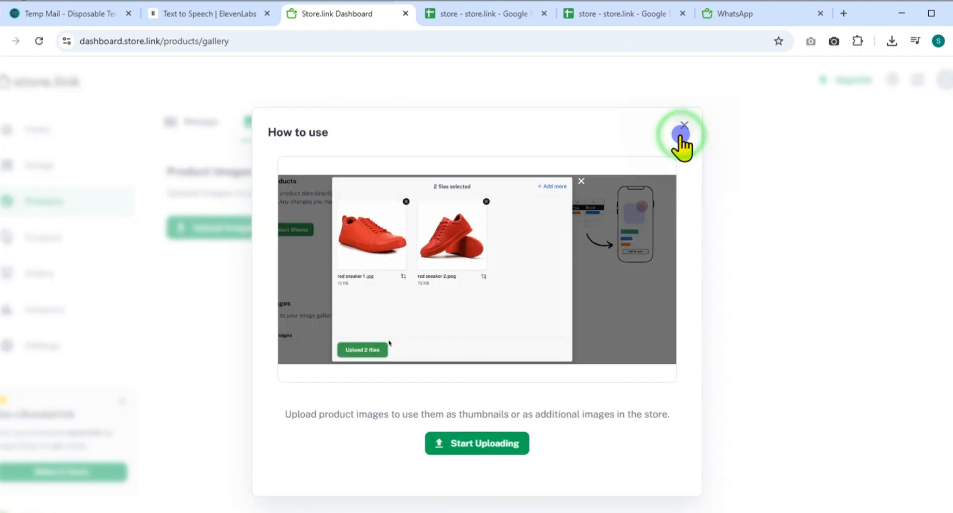
click(684, 126)
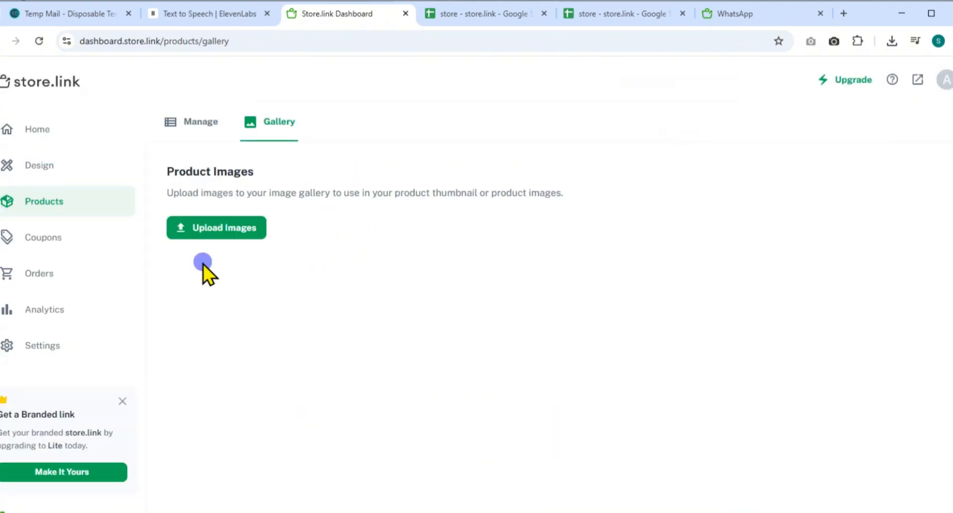
click(44, 237)
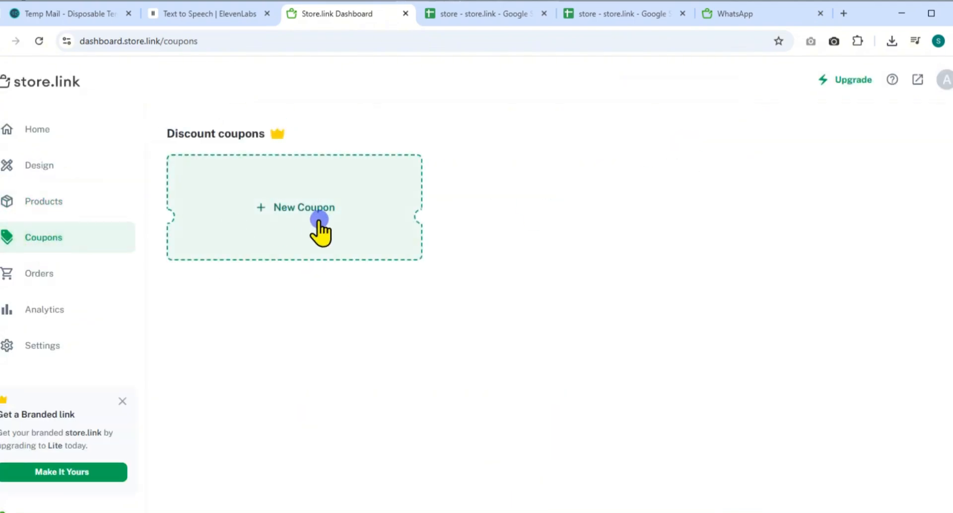
Start a new coupon, then move on to the store's General settings
click(38, 274)
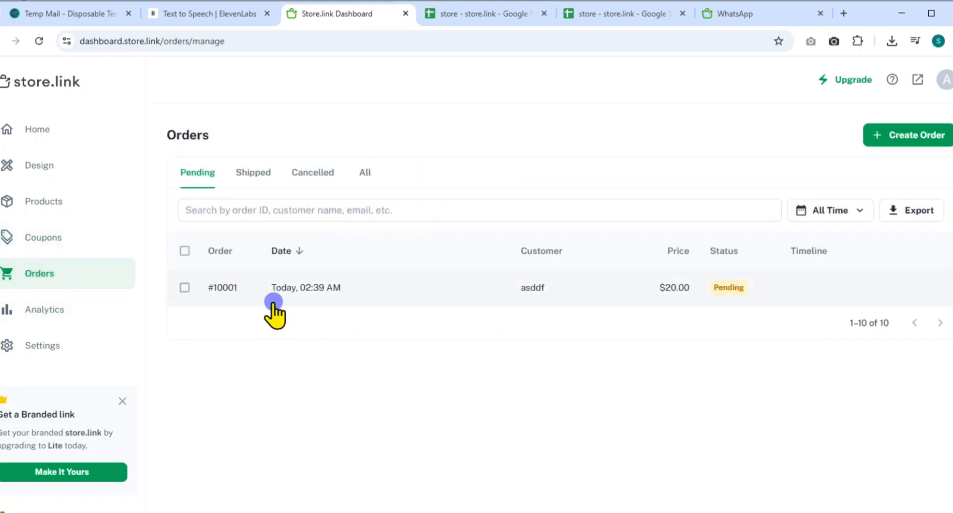
mouse_move(421, 364)
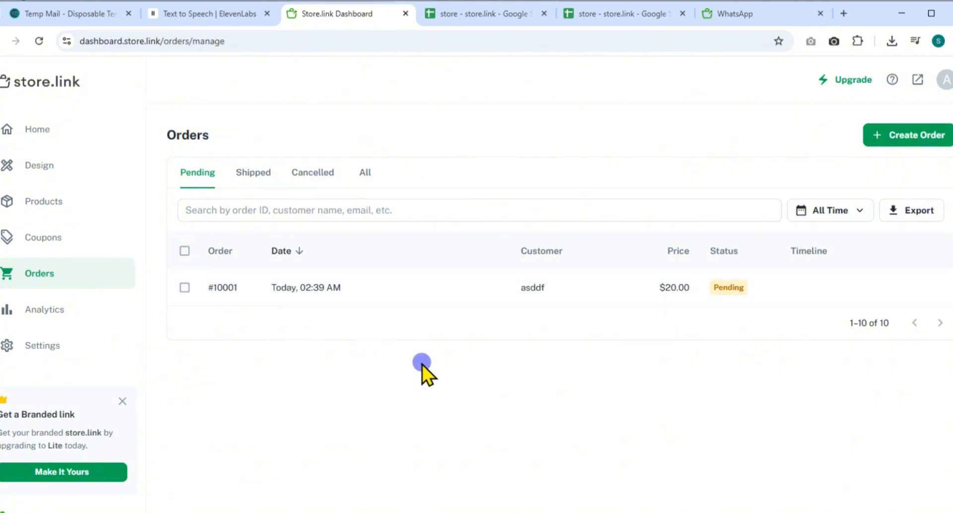
mouse_move(386, 269)
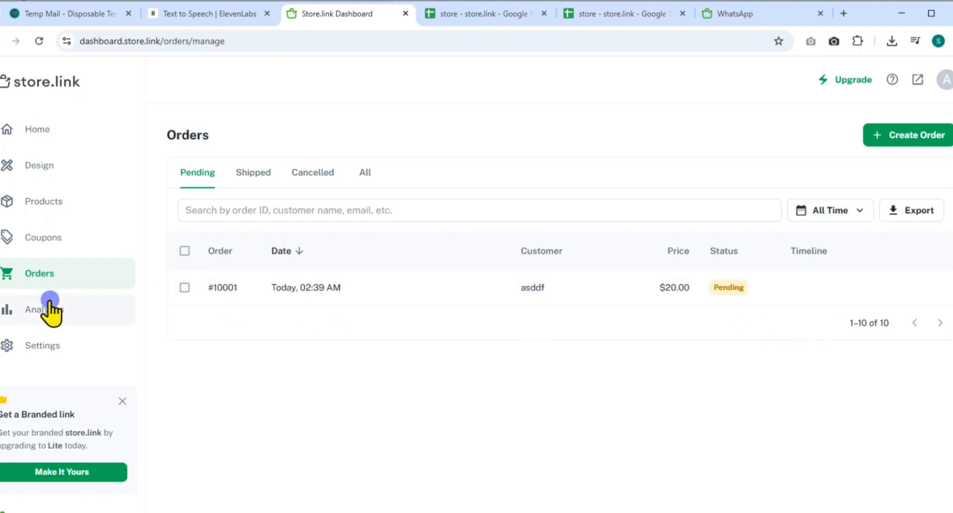
click(42, 345)
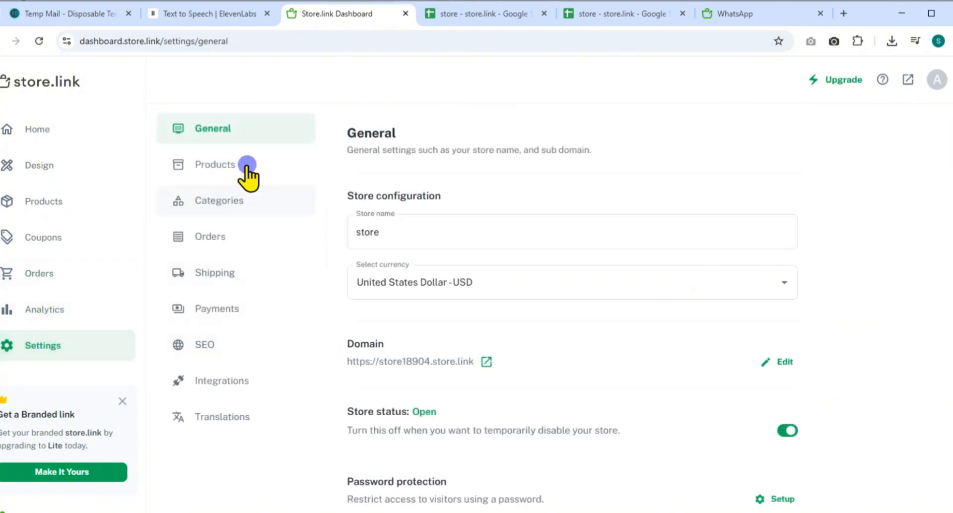
Add Brand as a product variant beside Size and Color, save, and try enabling sheet formulas
click(215, 165)
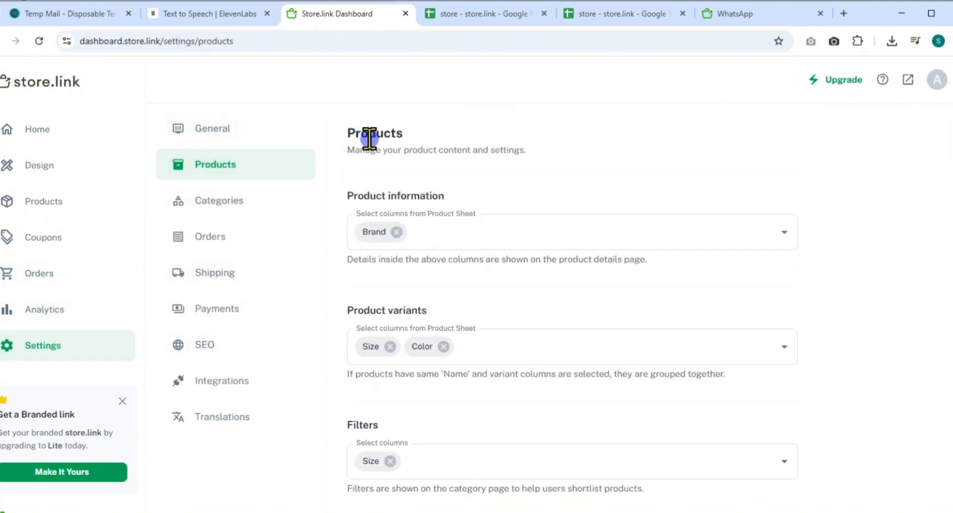
double_click(374, 137)
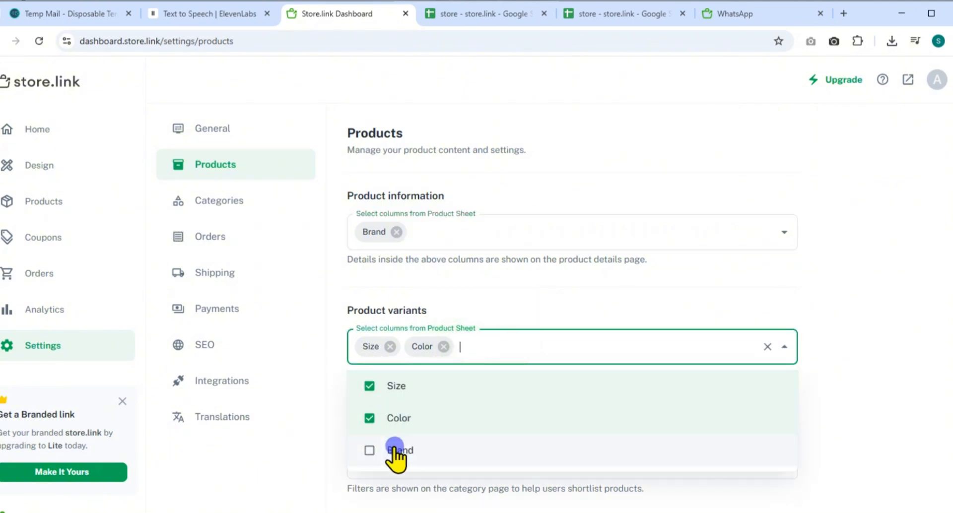
click(370, 451)
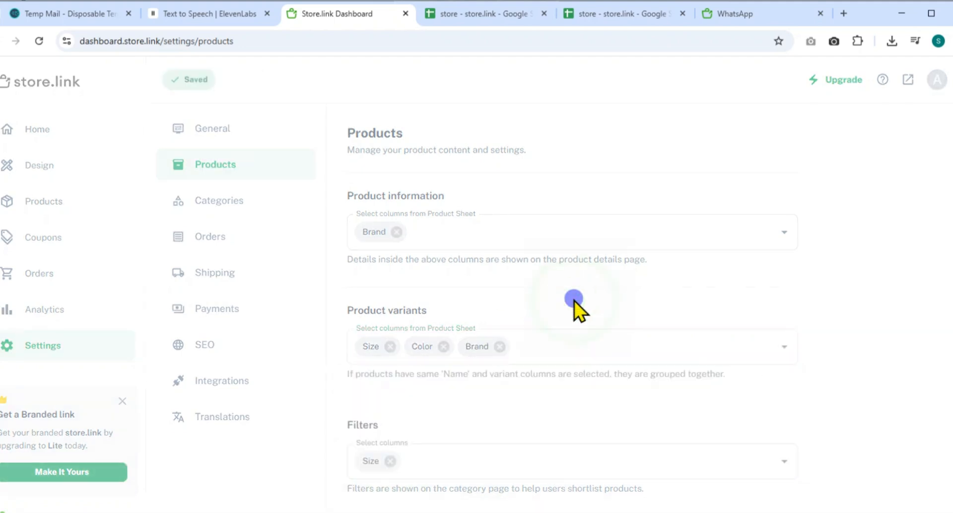
click(747, 358)
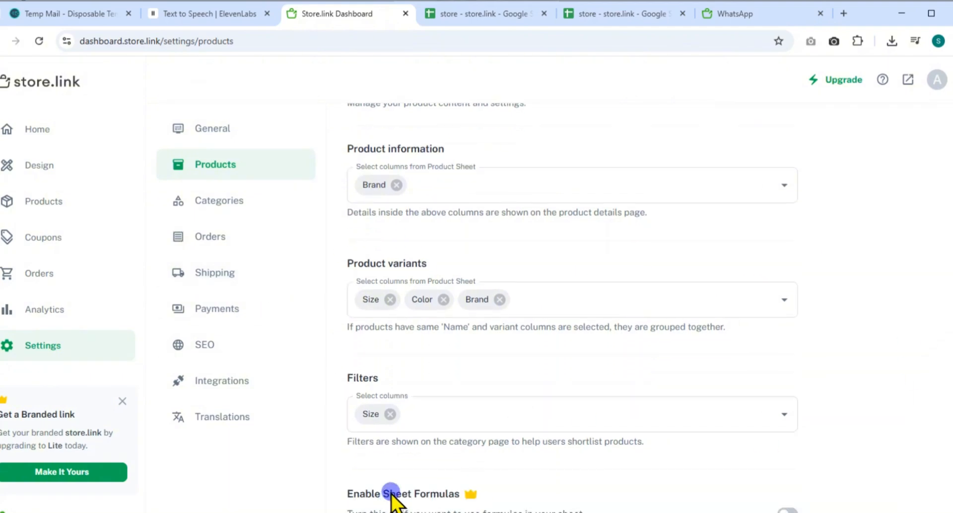
click(395, 495)
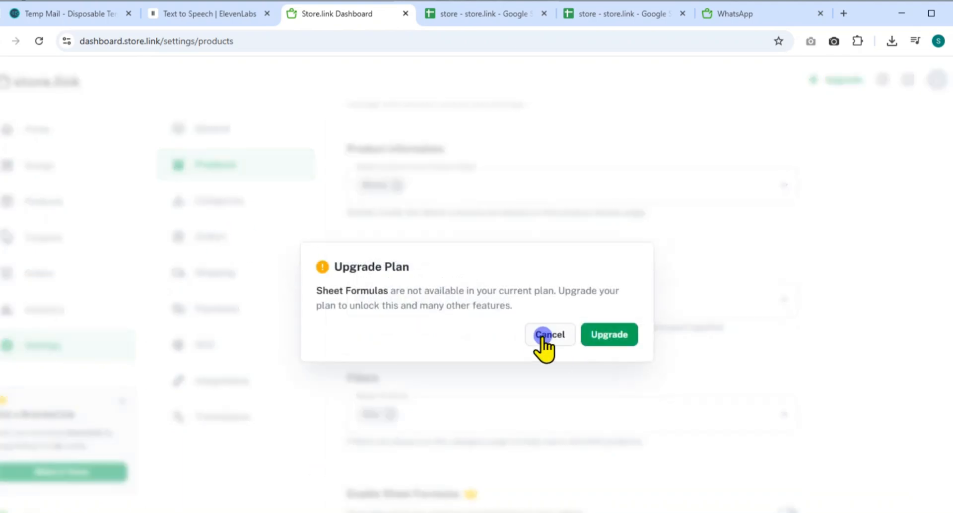
Dismiss the upgrade prompt and review the Categories, Orders and Shipping settings
click(550, 335)
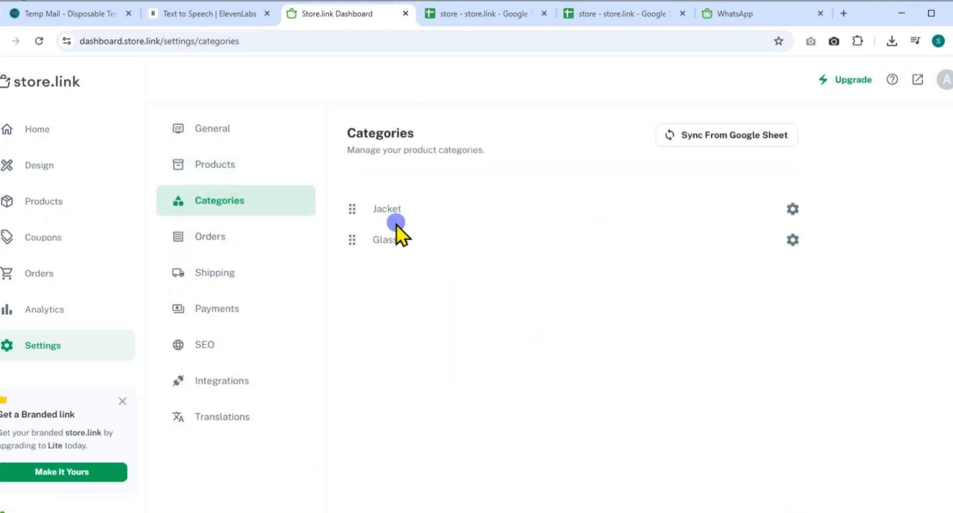
double_click(389, 240)
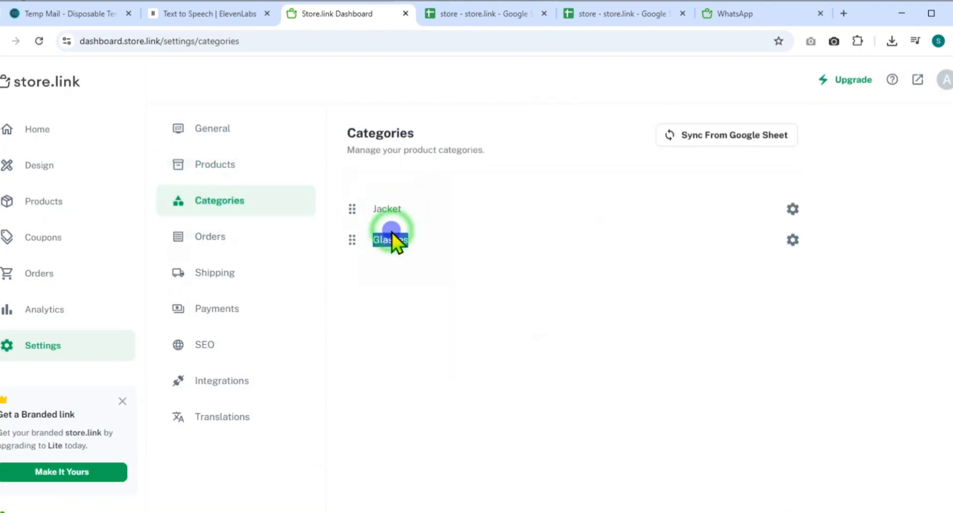
click(211, 236)
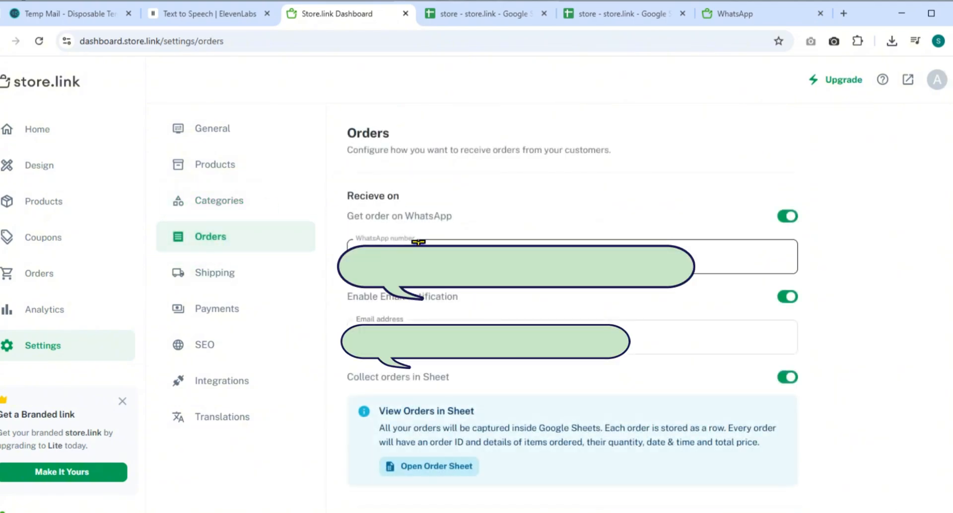
mouse_move(764, 240)
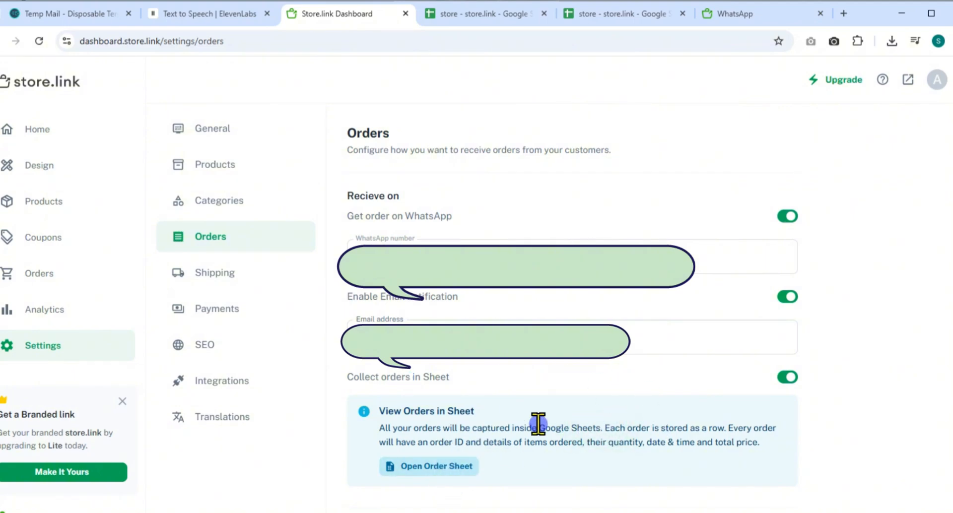
mouse_move(208, 277)
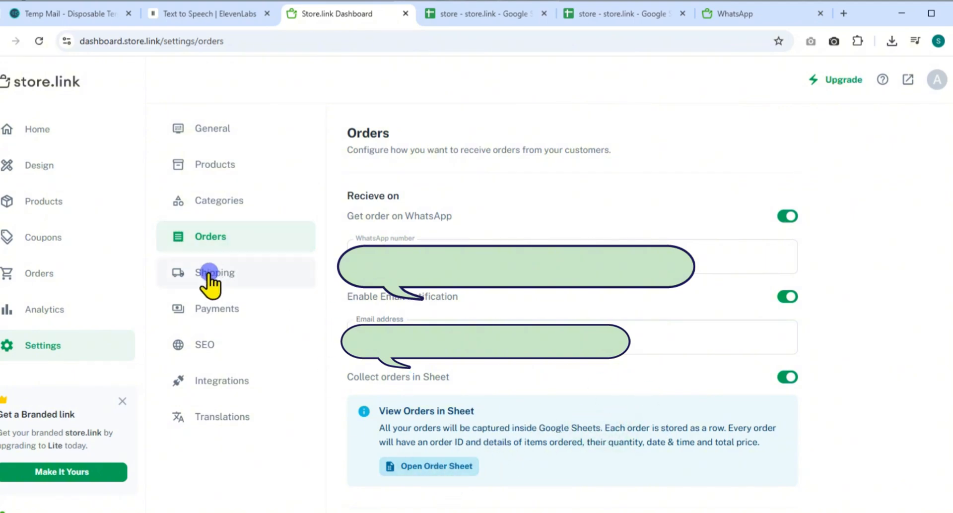
click(215, 273)
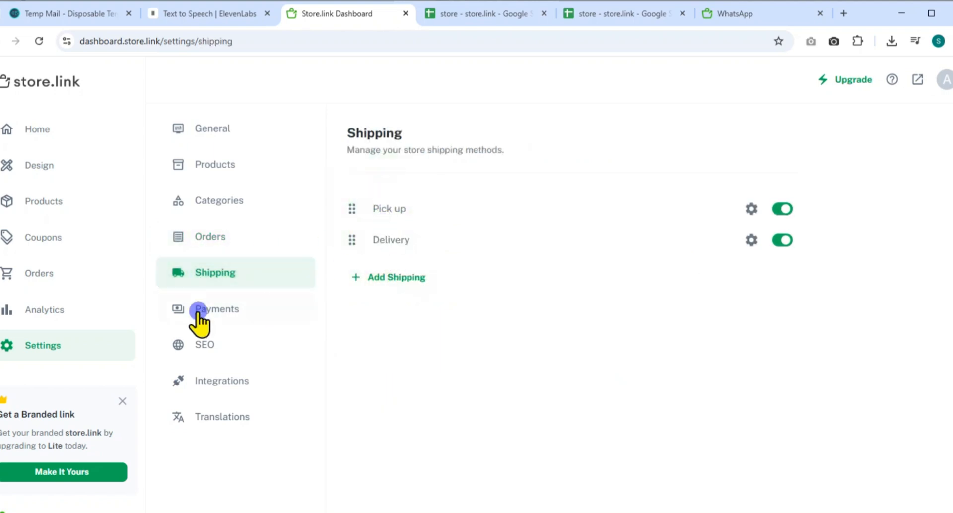
Review the Payments settings and start adding a new payment method
click(220, 315)
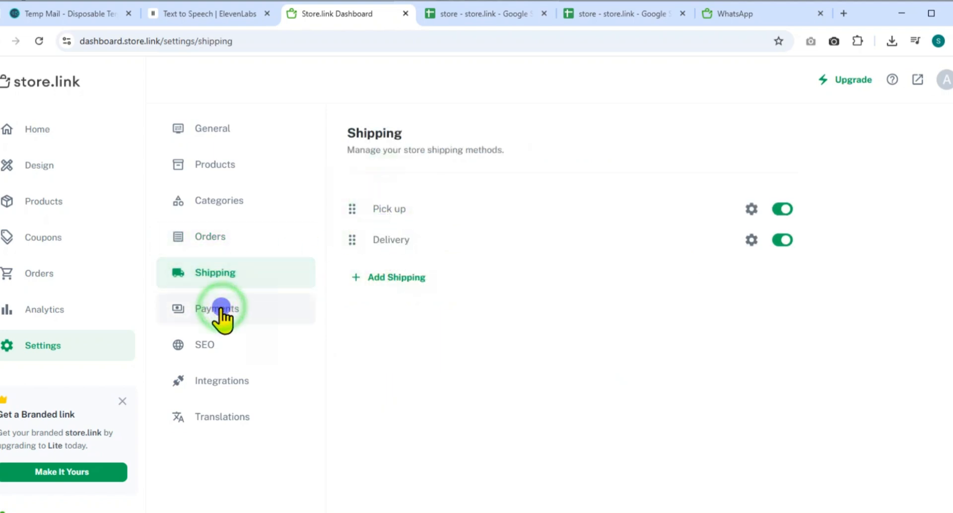
click(217, 308)
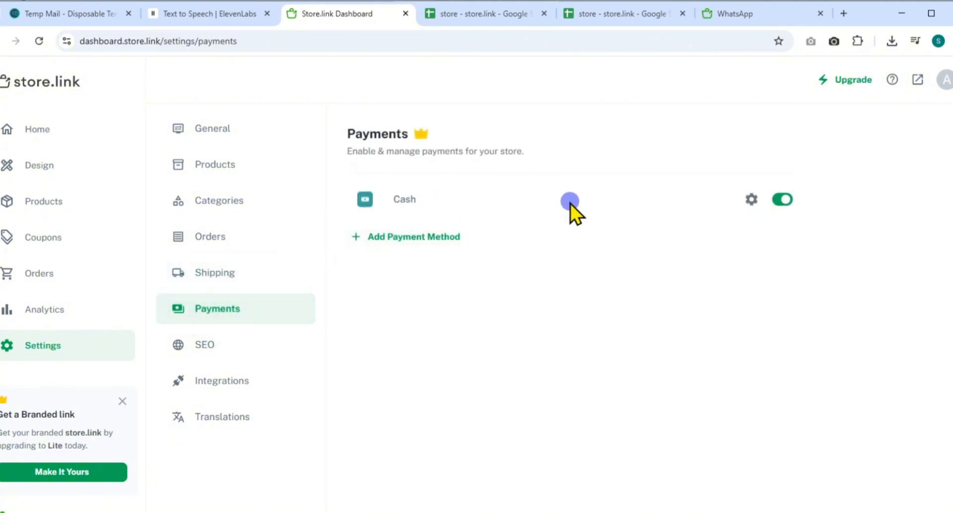
double_click(403, 199)
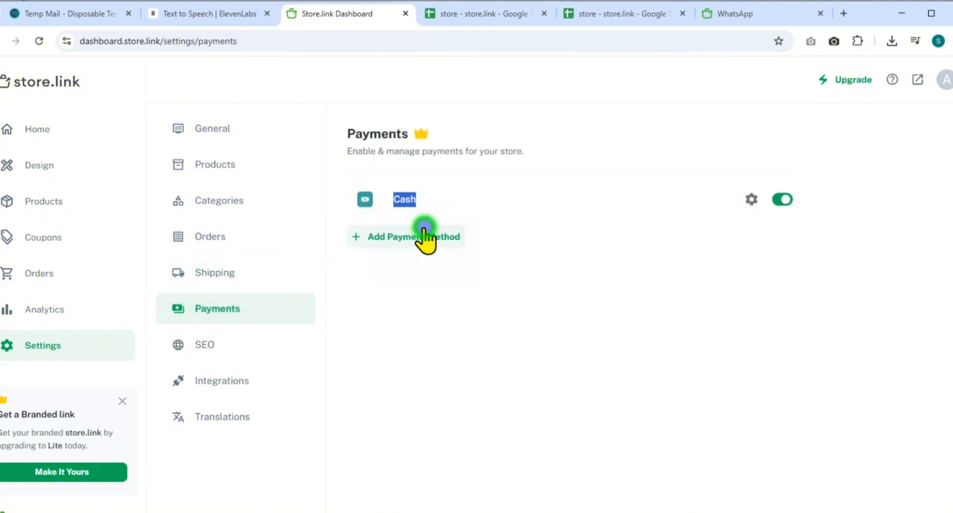
click(420, 238)
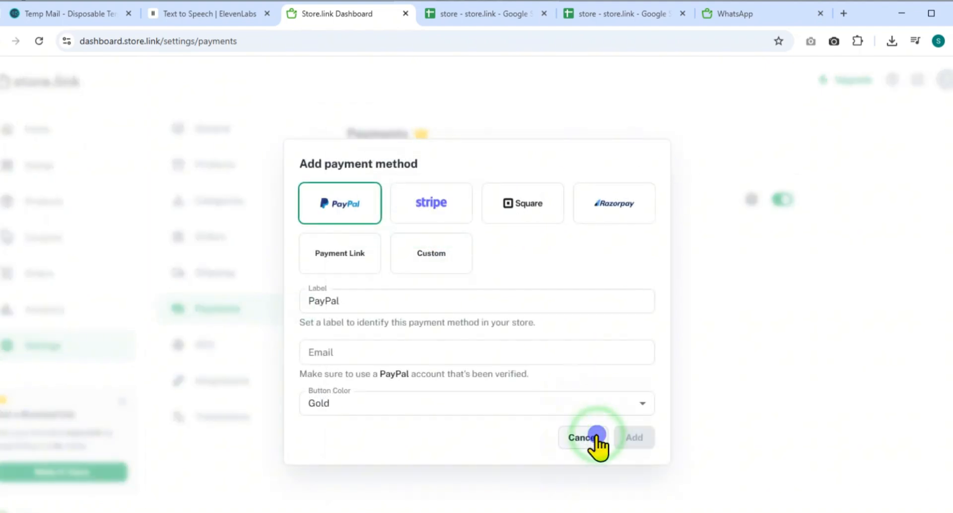
Keep SEO settings with indexing on and meta title 'store', cancelling the favicon upload
click(209, 346)
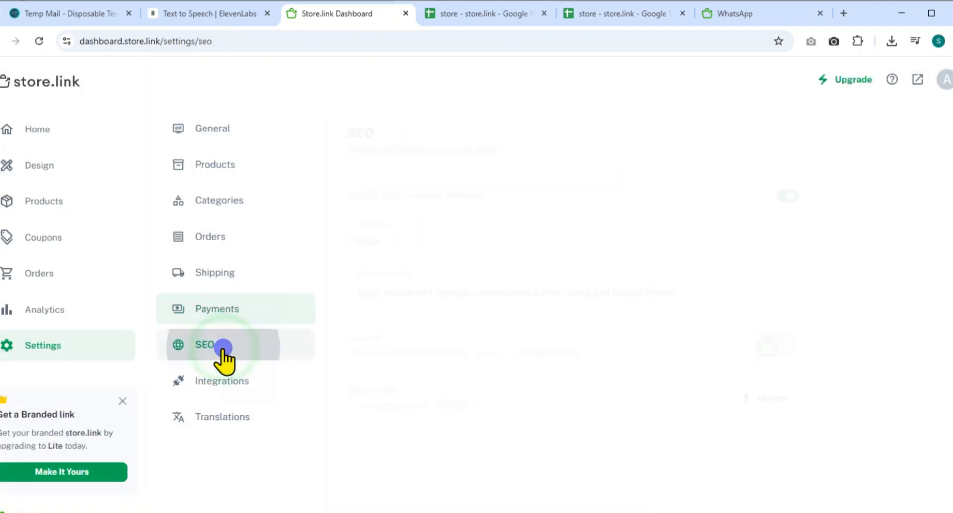
click(204, 346)
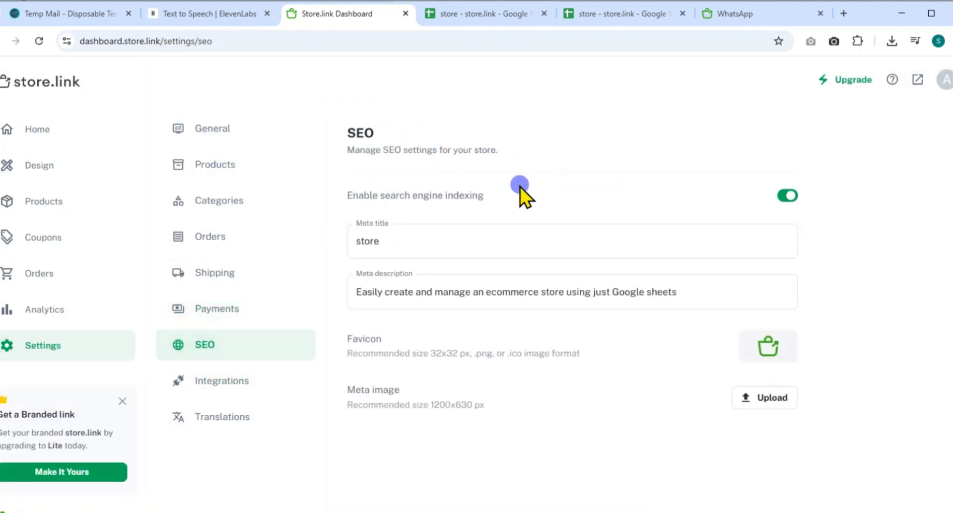
mouse_move(438, 217)
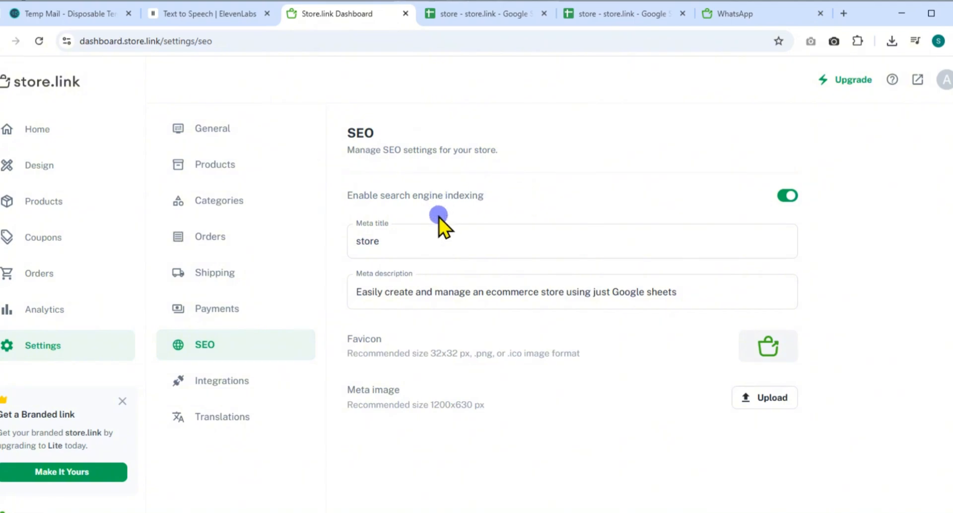
mouse_move(415, 214)
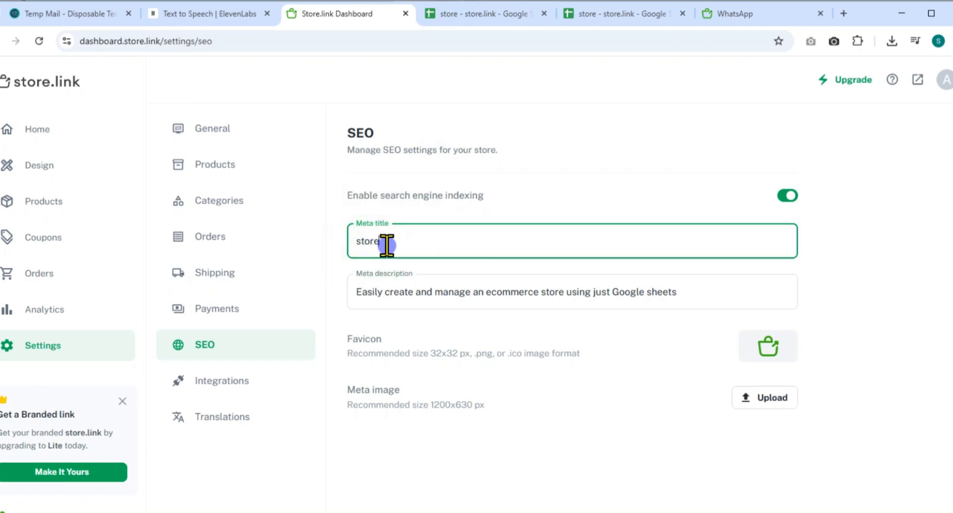
mouse_move(394, 290)
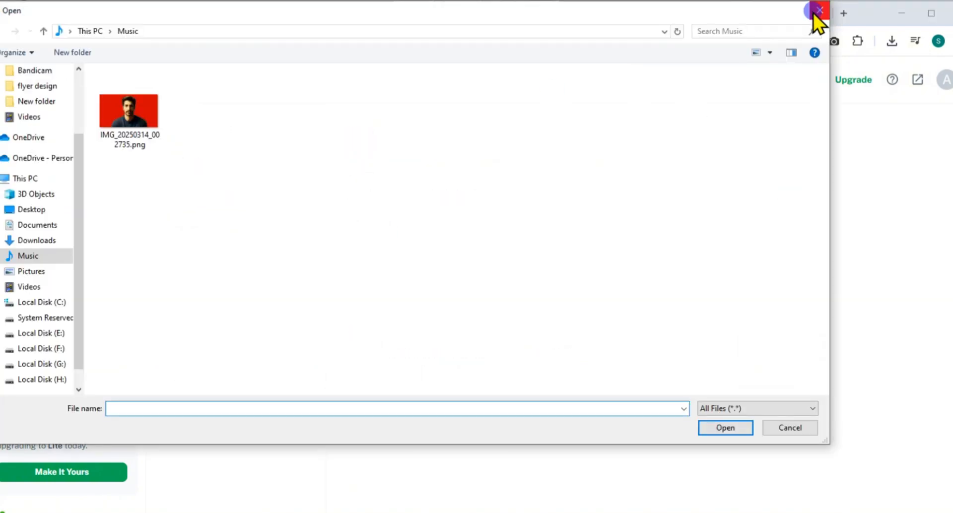
click(819, 10)
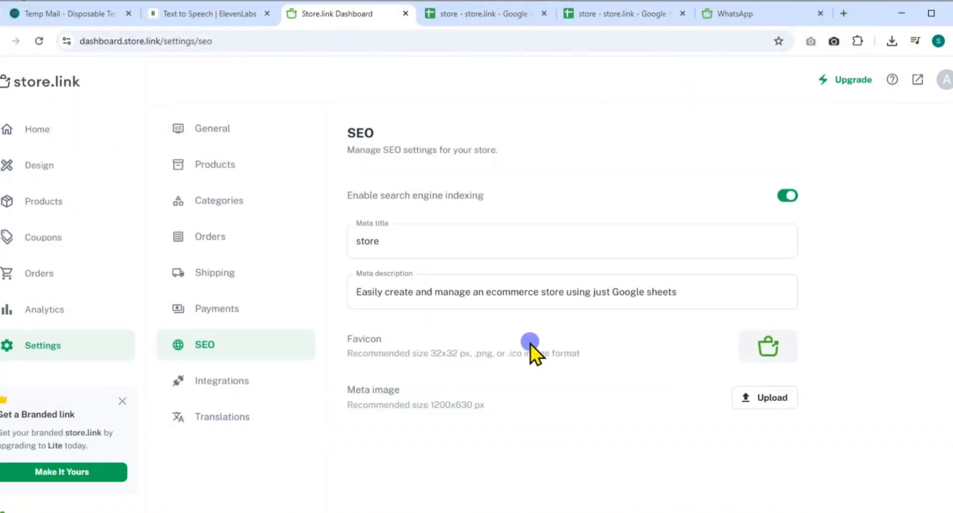
mouse_move(359, 351)
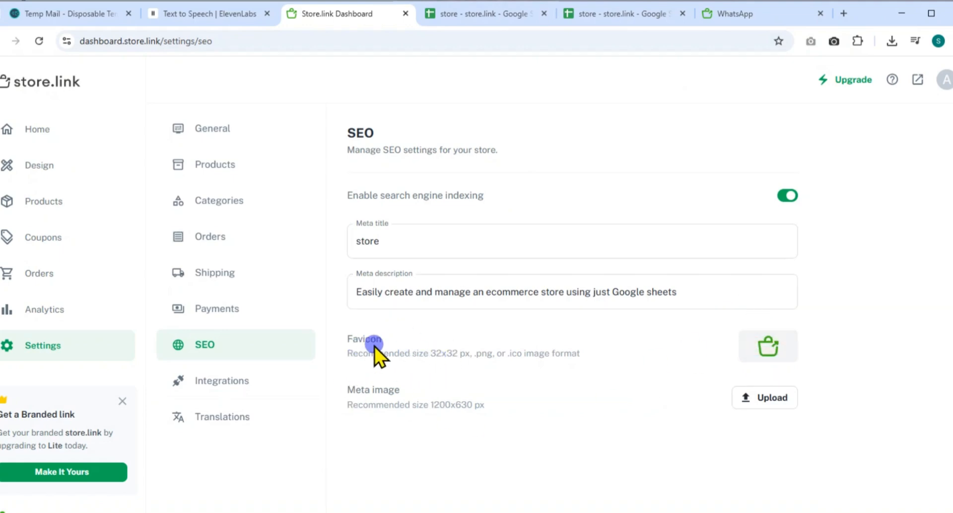
mouse_move(371, 384)
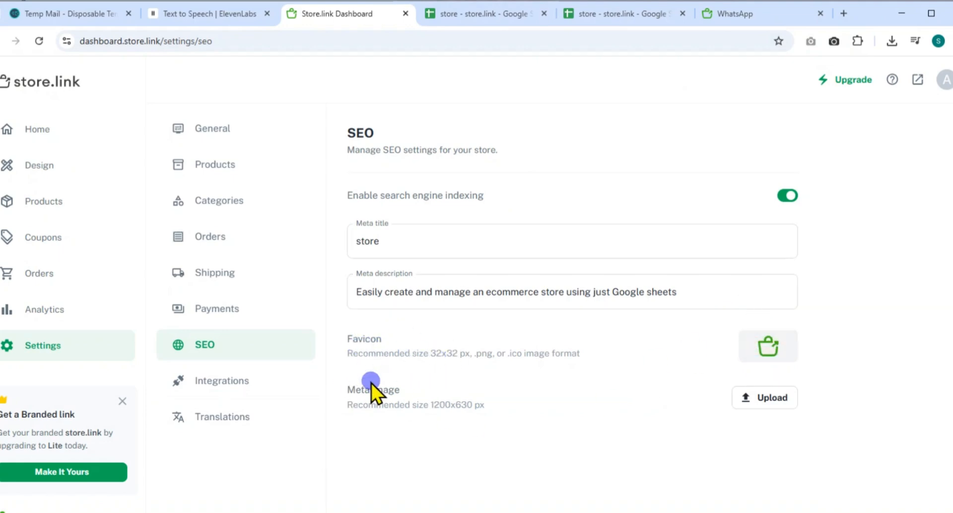
mouse_move(457, 409)
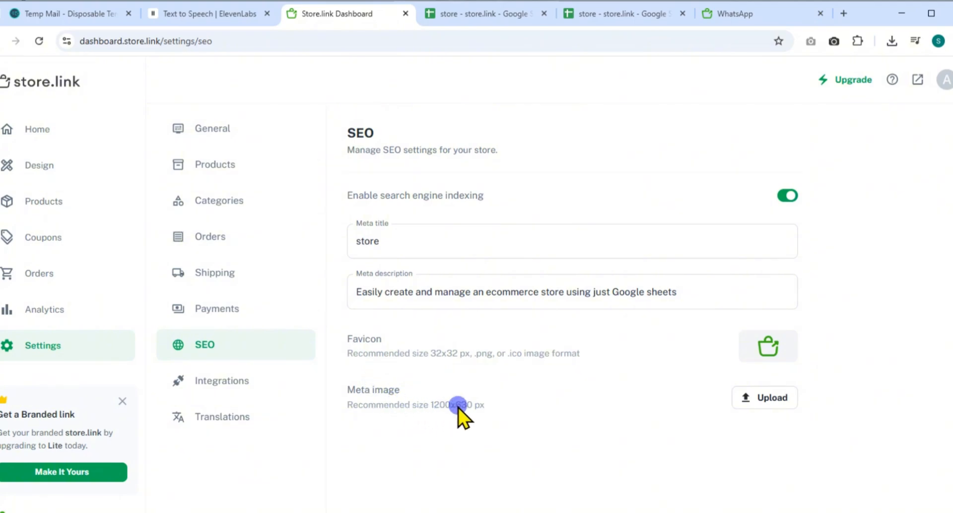
mouse_move(485, 413)
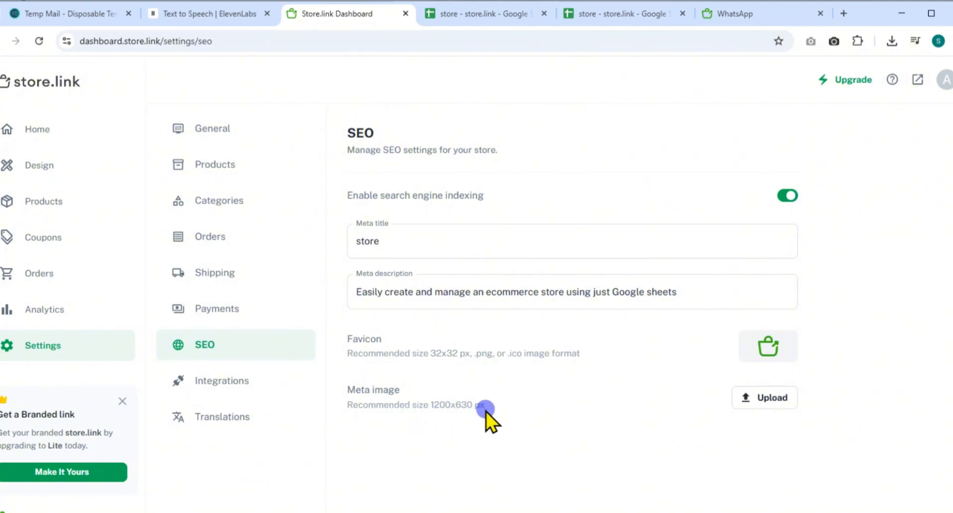
mouse_move(462, 460)
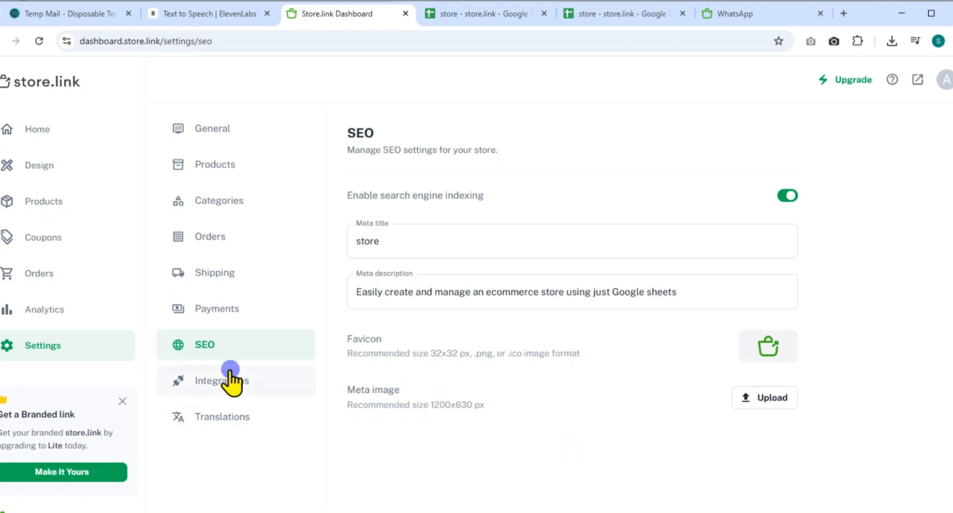
Review the Google Analytics, Meta Pixel and Custom script integrations
click(222, 382)
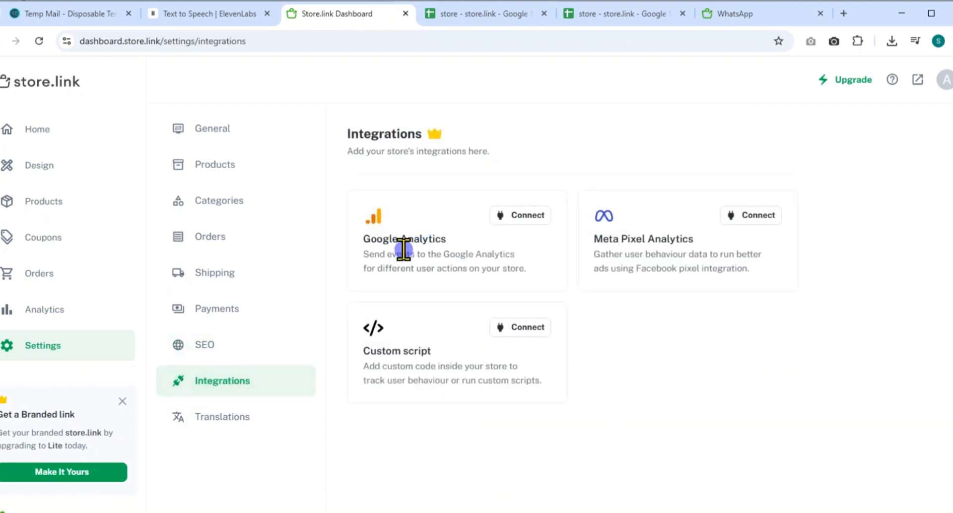
double_click(404, 239)
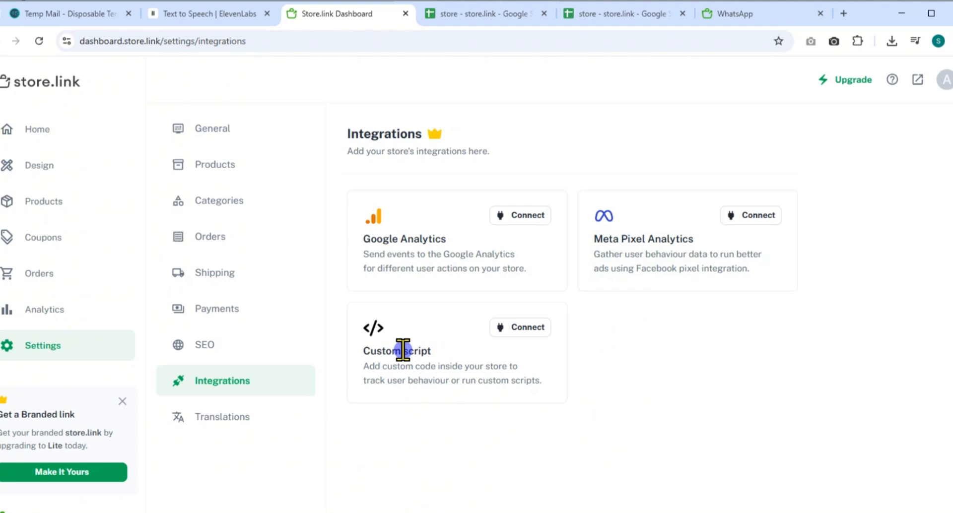
click(405, 352)
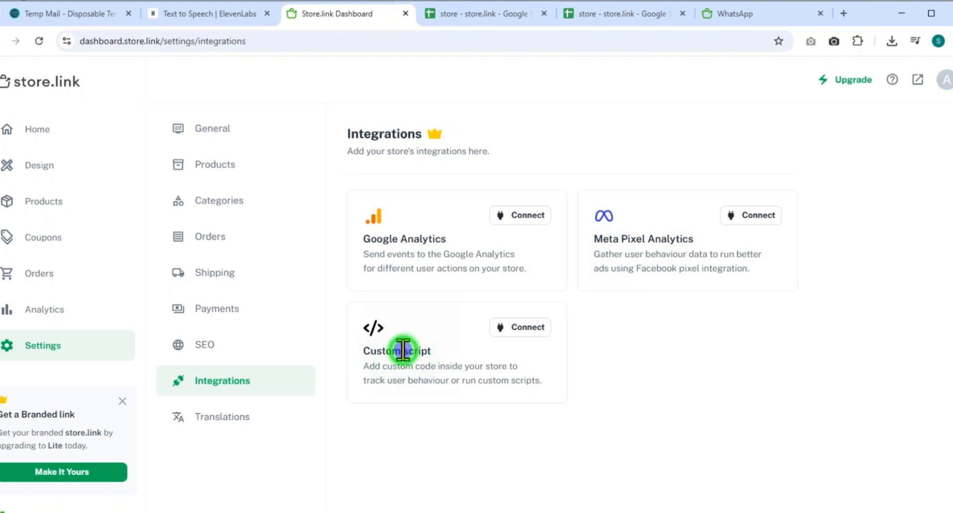
double_click(417, 352)
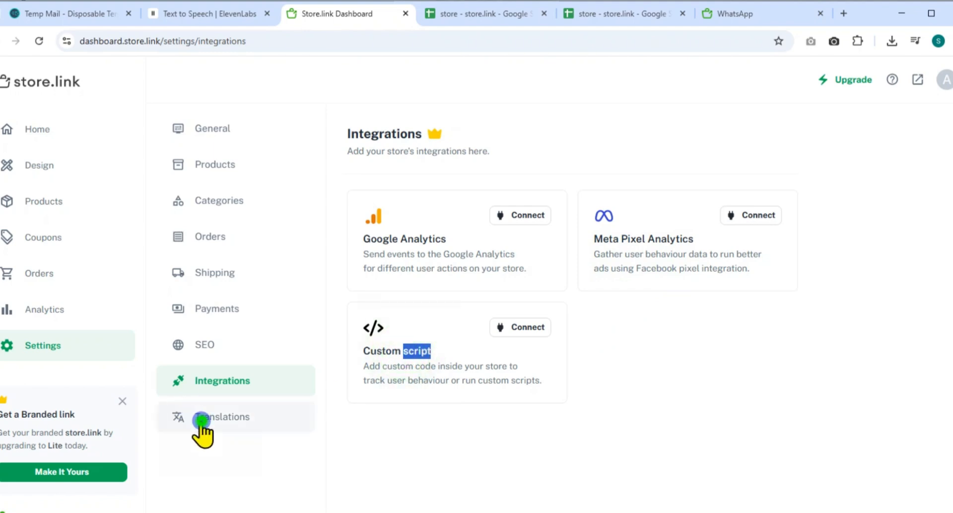
Review the Translations settings and go to the live 'Apparel Store' storefront
click(223, 417)
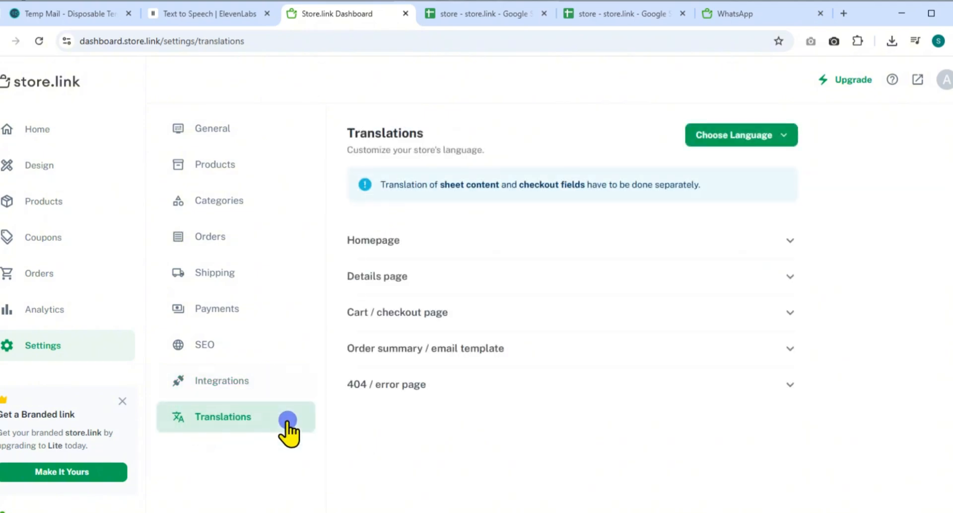
mouse_move(423, 293)
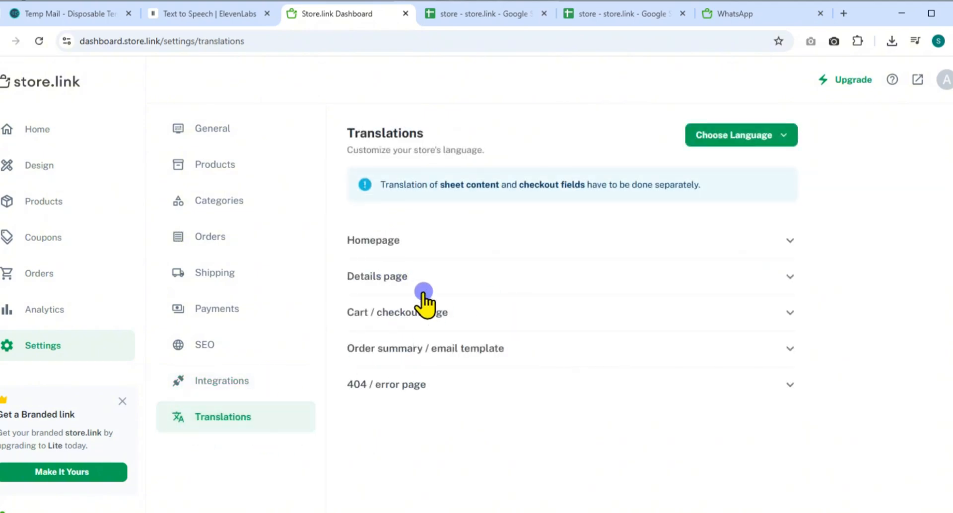
click(36, 129)
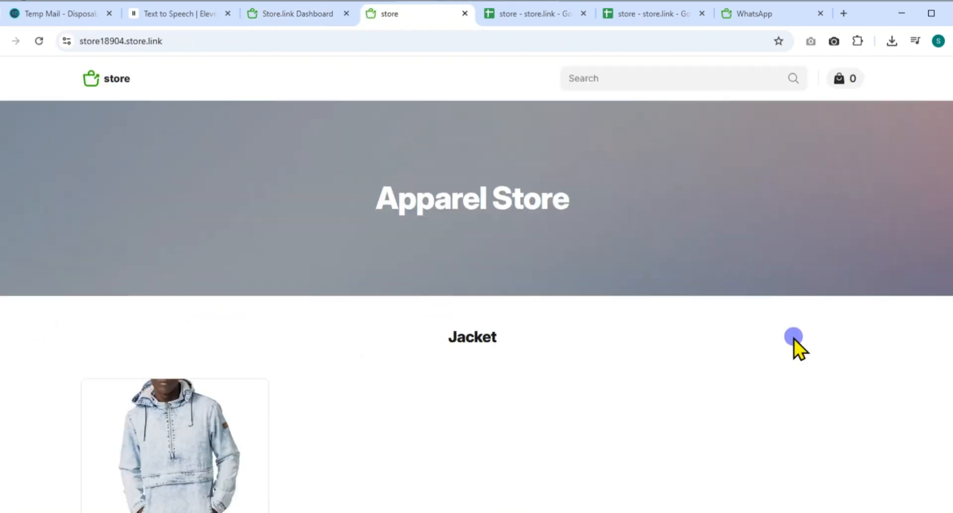
Add the Denim jacket (Size L, Blue, Addibos) to the cart and view the $20.00 cart
scroll(down, 3)
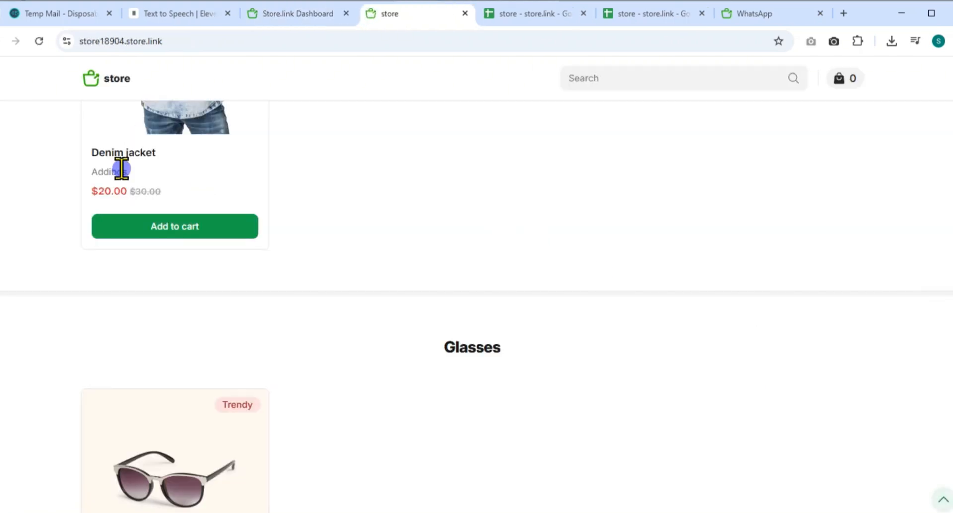
click(175, 226)
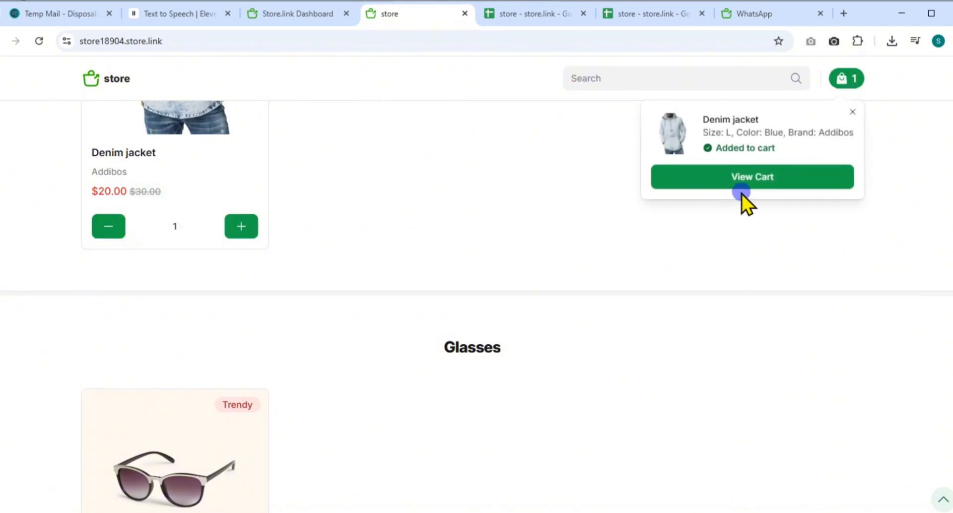
click(753, 176)
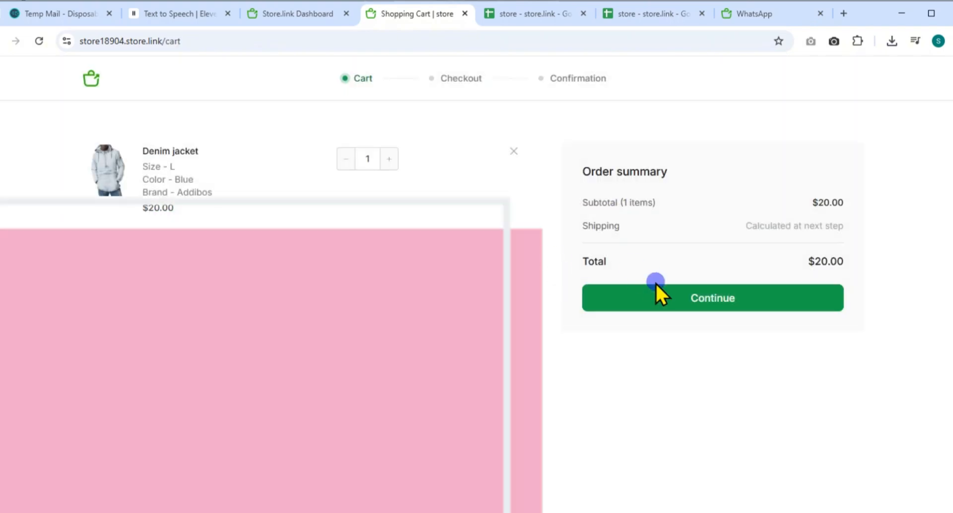
Place order #10002 ($20.00, pick-up) through WhatsApp and continue to the chat
click(713, 298)
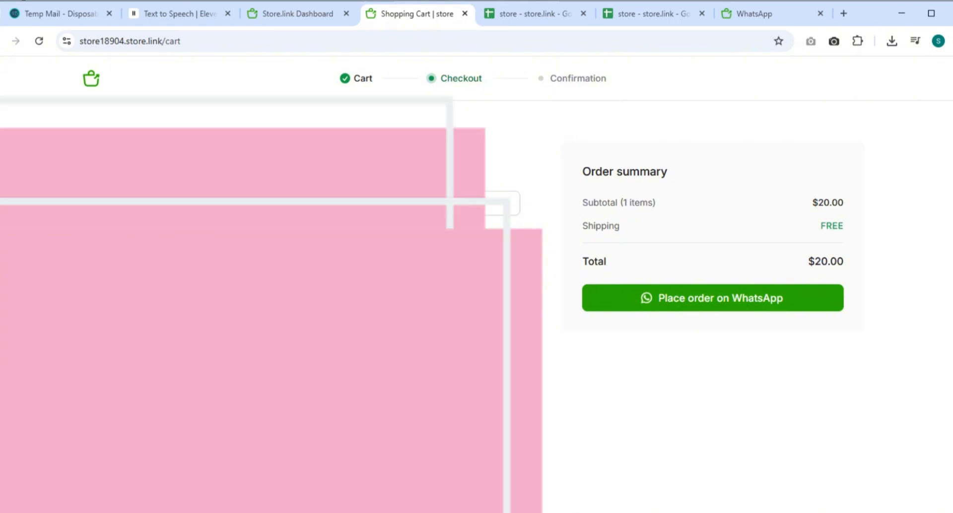
scroll(down, 3)
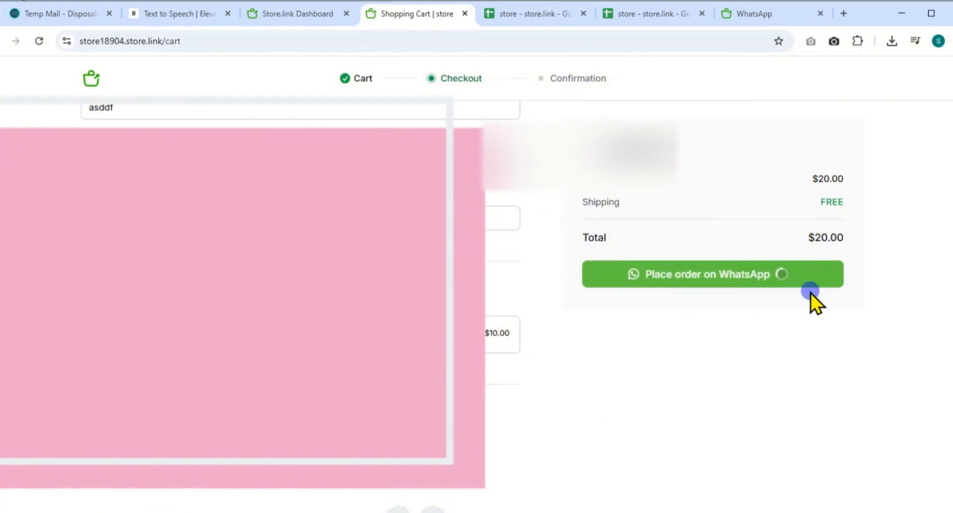
click(708, 275)
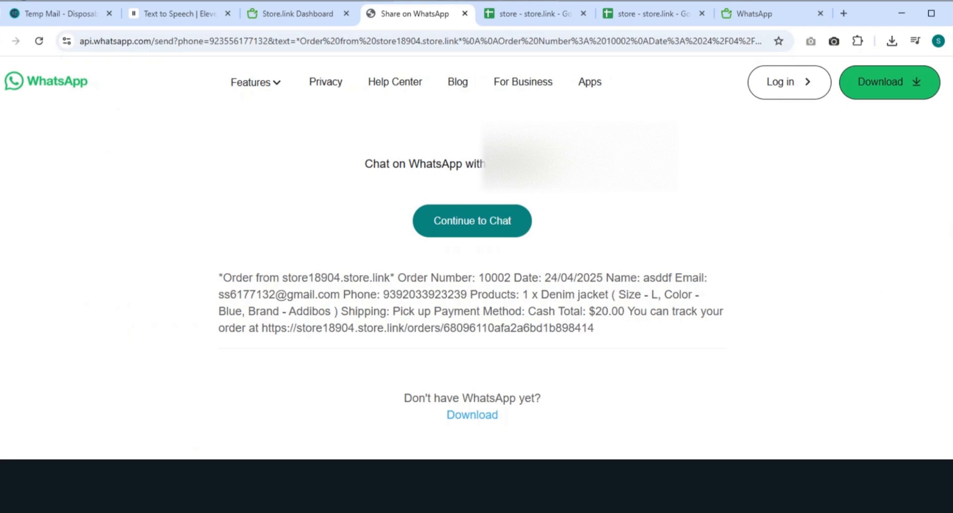
click(473, 221)
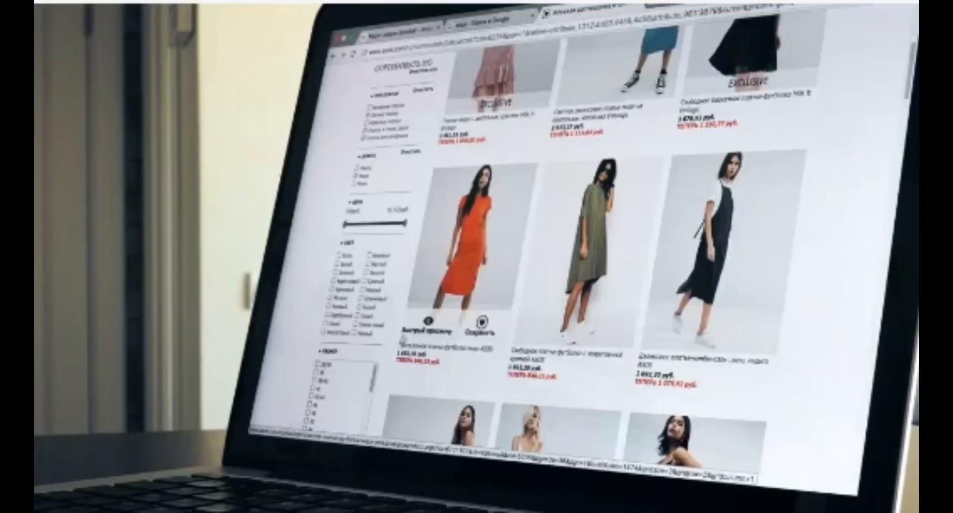
scroll(down, 3)
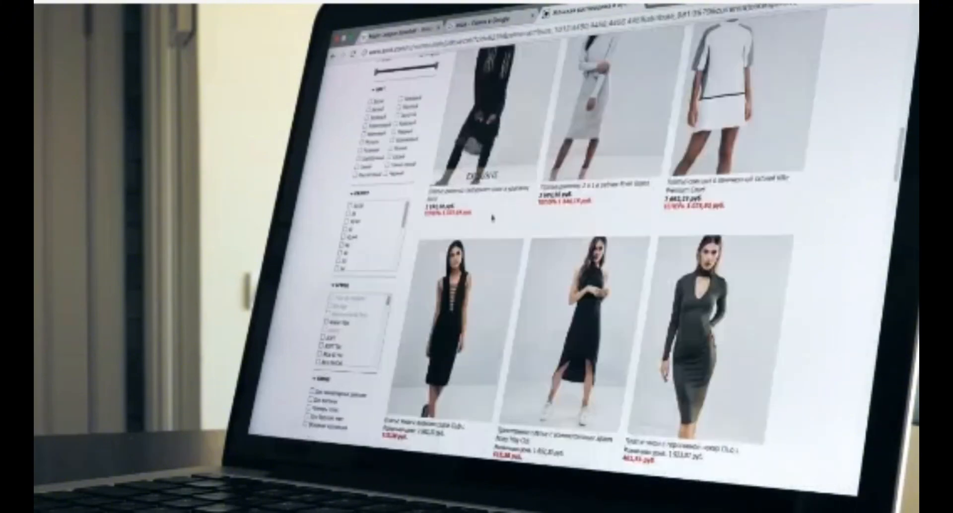